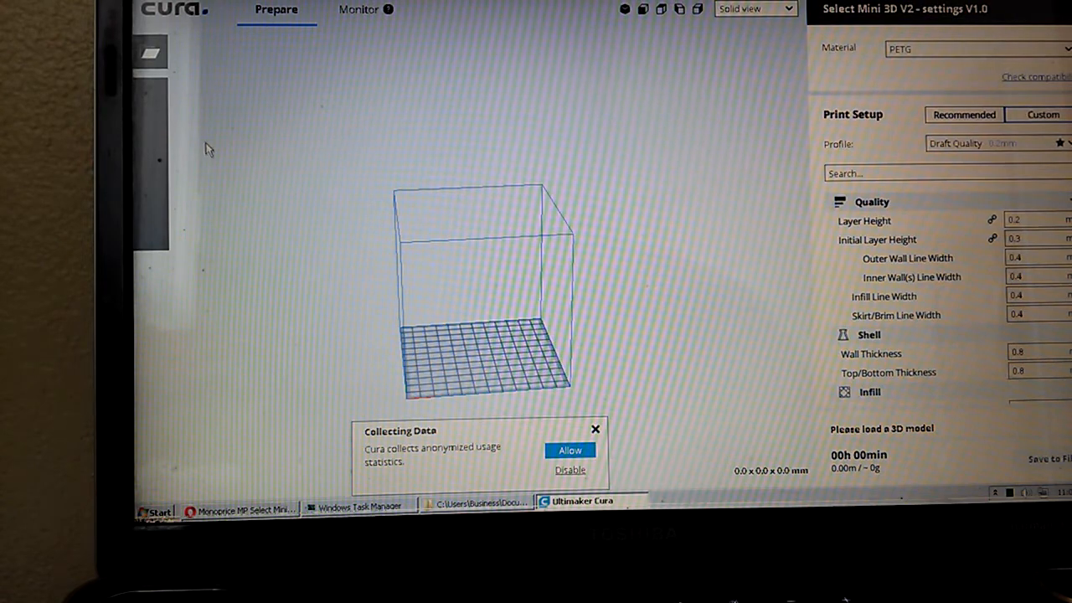
# Review the filament guide's Thingiverse page, scrolling through its details.
pyautogui.click(241, 509)
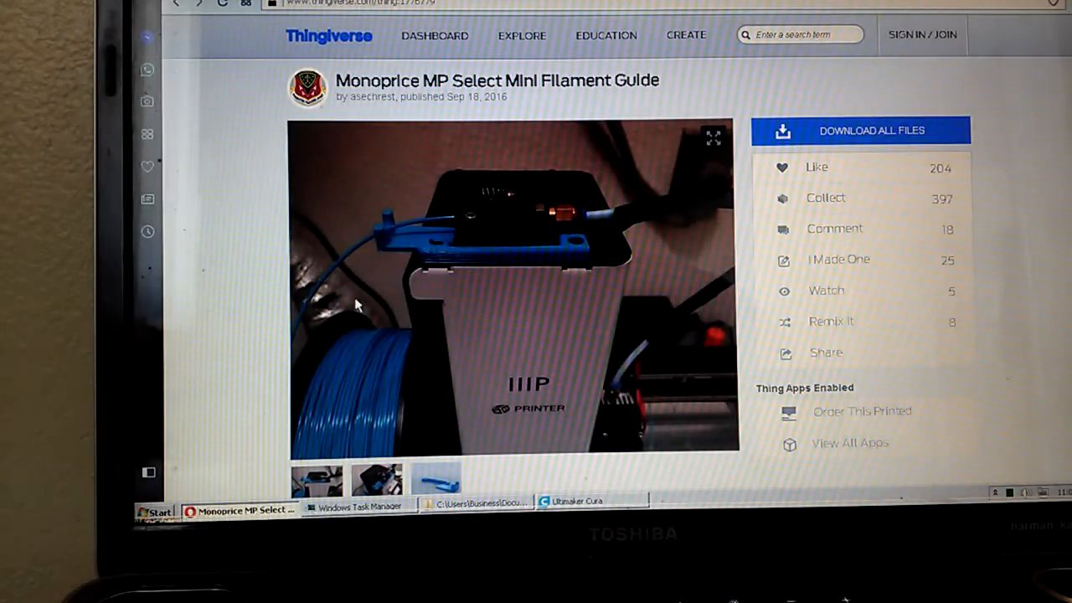
pyautogui.moveTo(245, 211)
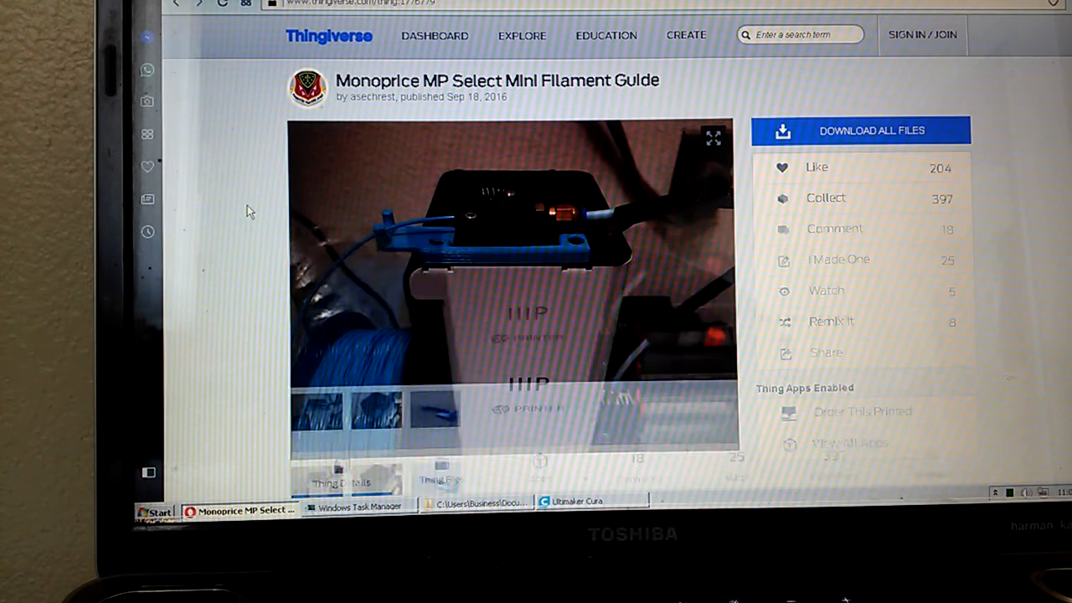
pyautogui.scroll(-3)
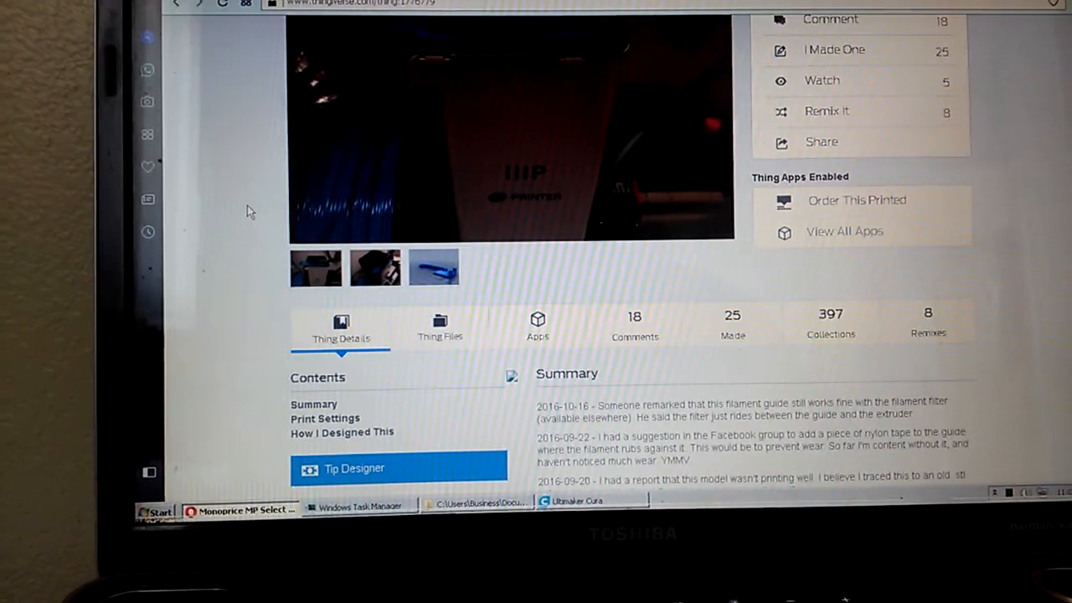
pyautogui.scroll(3)
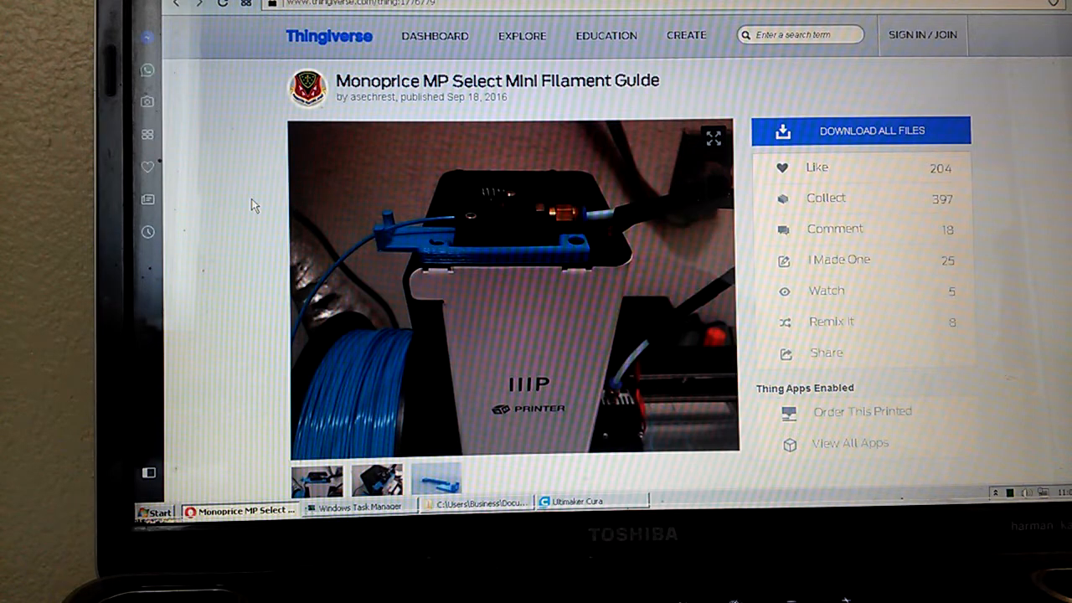
pyautogui.scroll(-3)
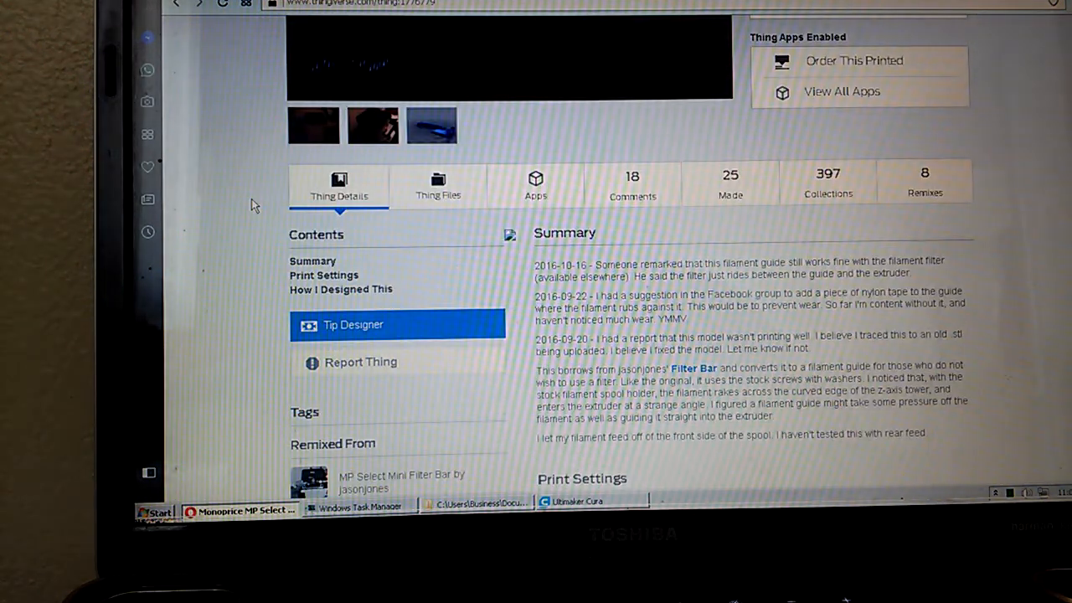
pyautogui.scroll(-3)
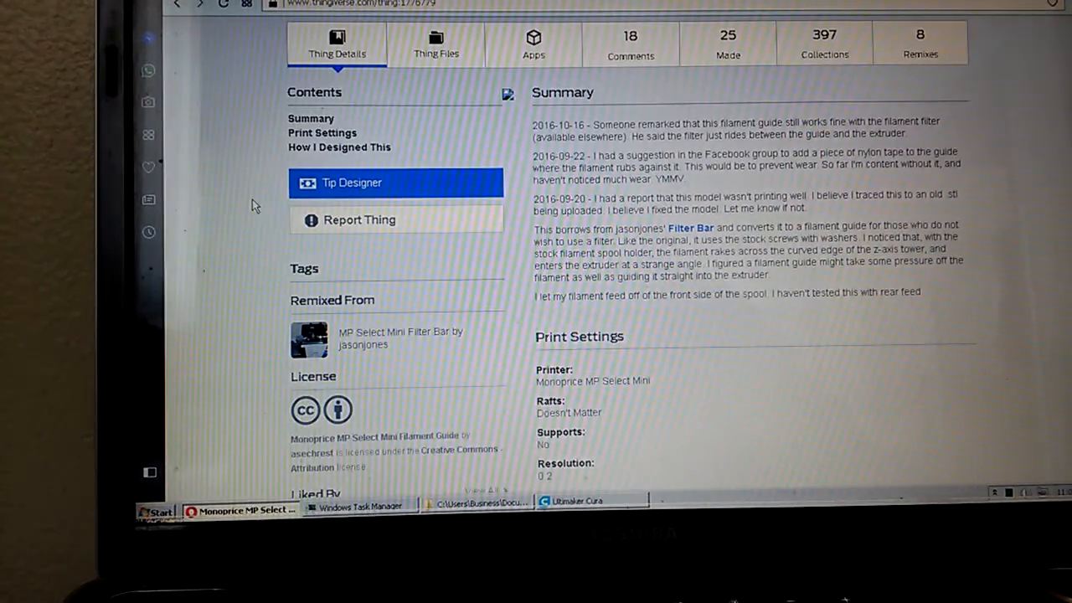
pyautogui.scroll(-3)
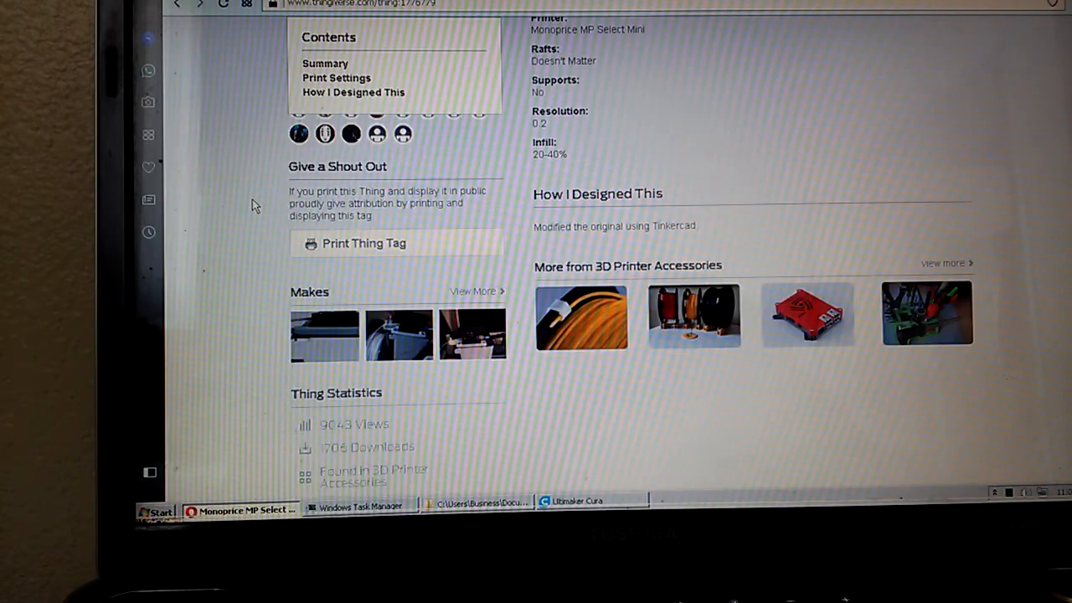
pyautogui.scroll(3)
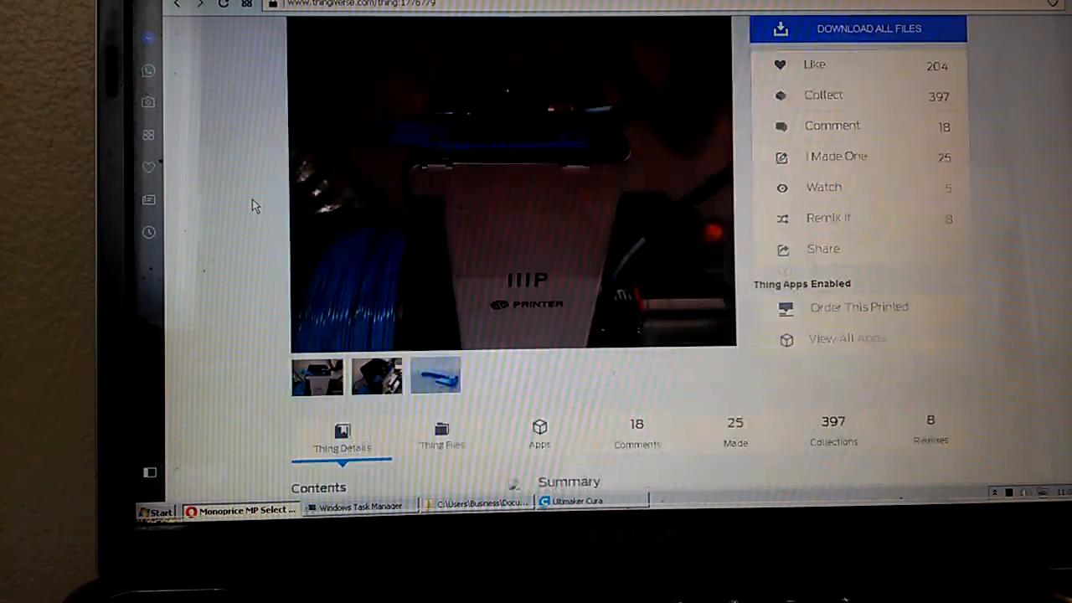
pyautogui.scroll(3)
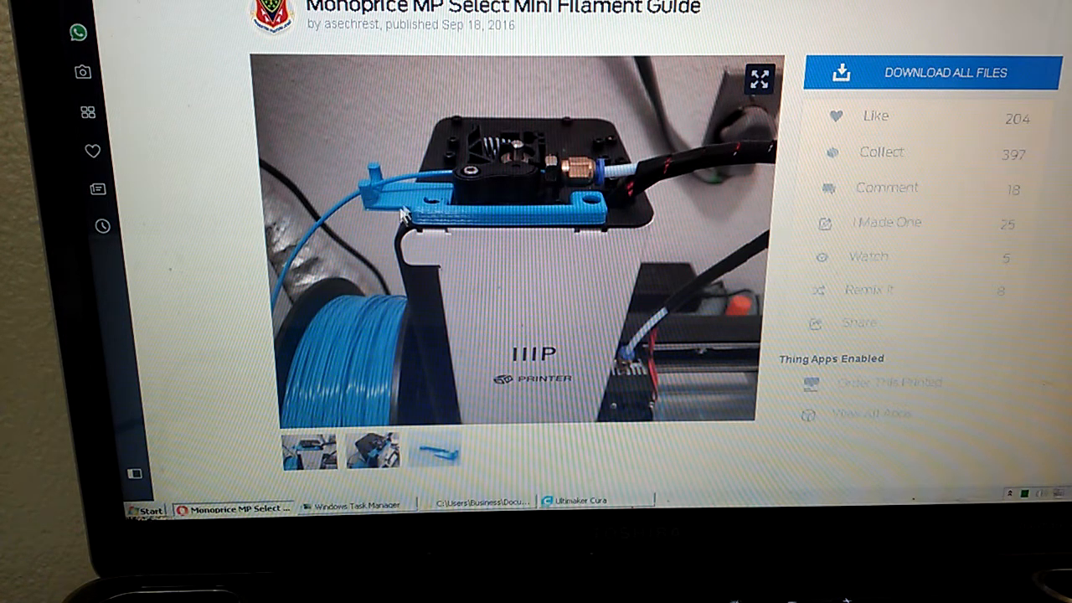
pyautogui.moveTo(349, 188)
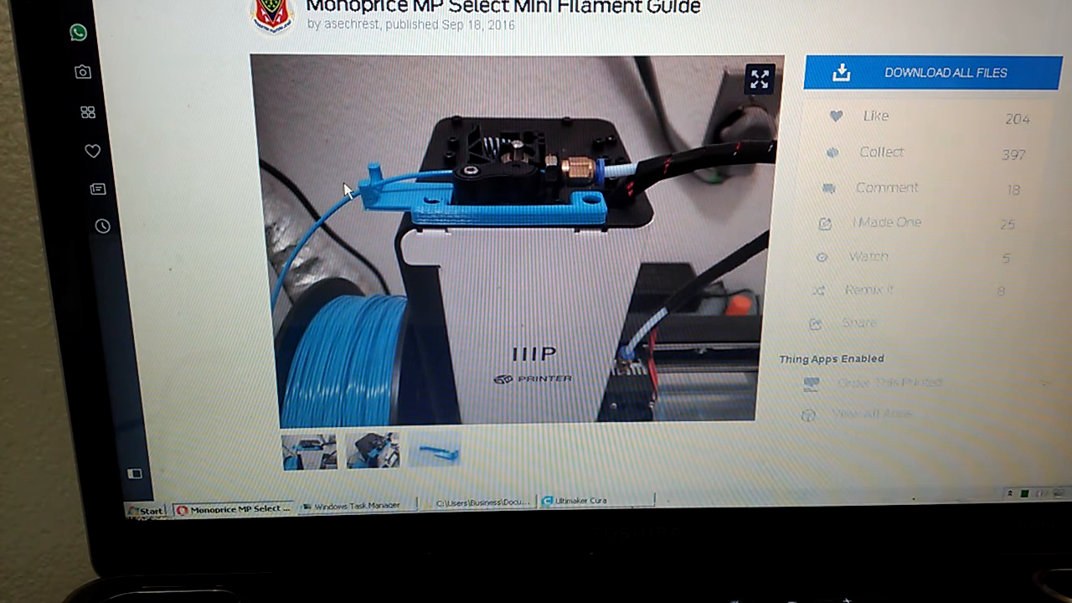
pyautogui.moveTo(410, 184)
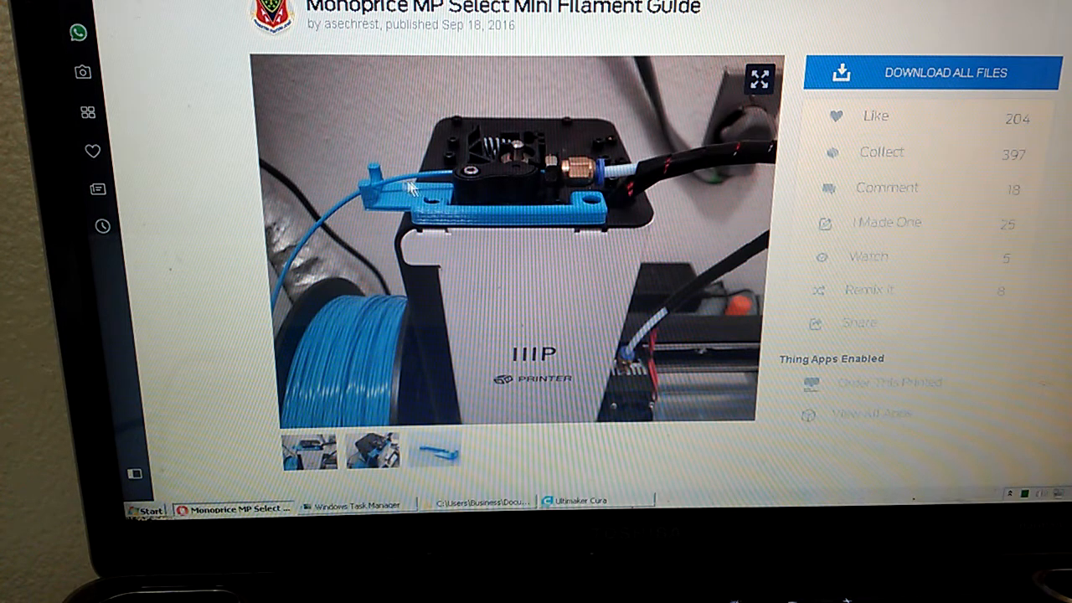
pyautogui.moveTo(461, 184)
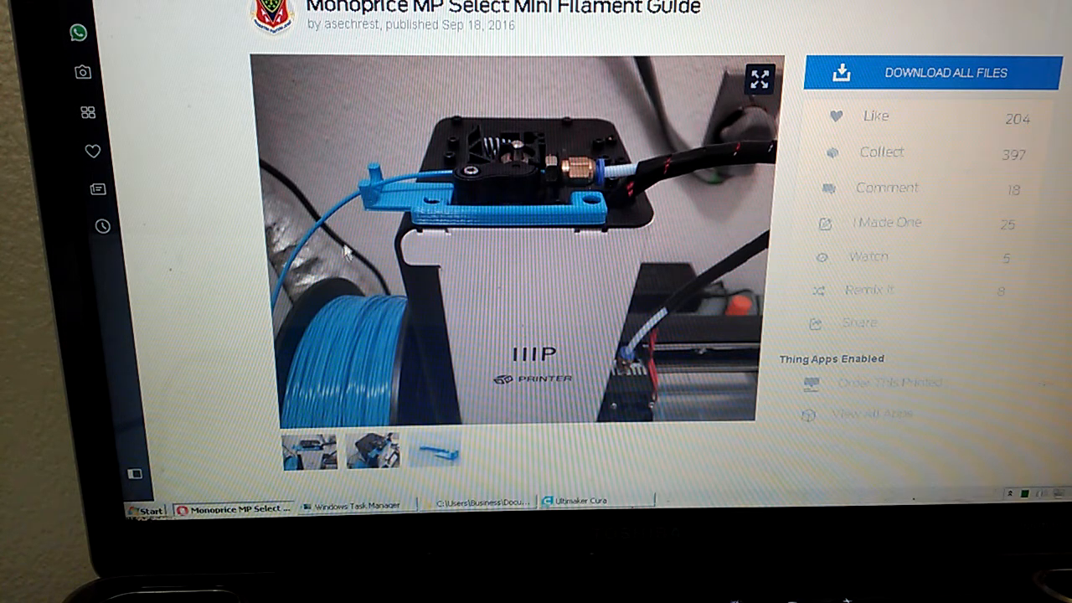
pyautogui.moveTo(411, 338)
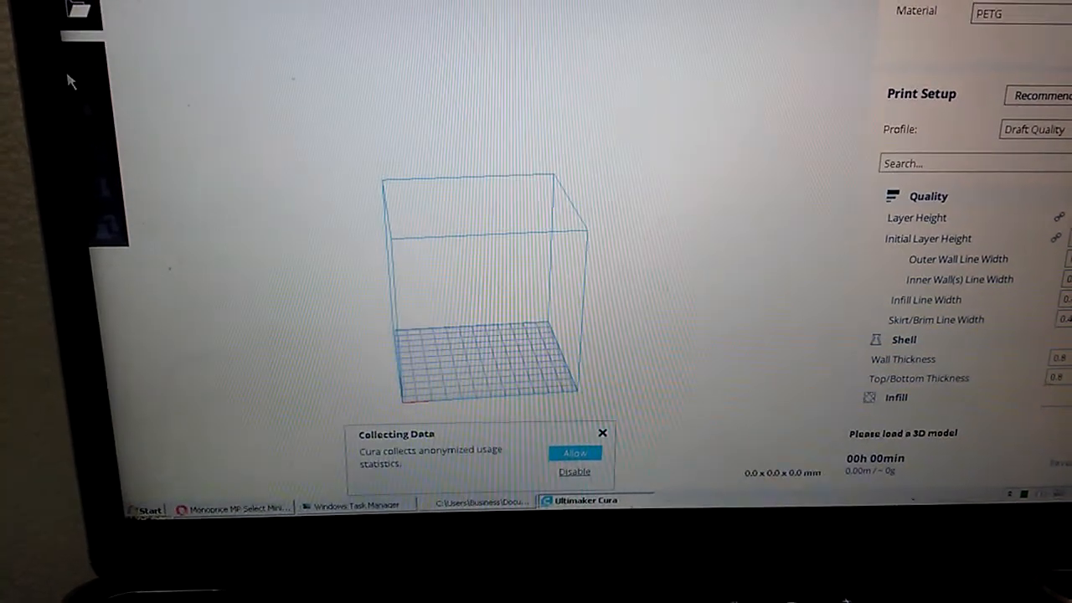
# Browse File > Open File(s) to Documents > files to load the filament guide model.
pyautogui.click(80, 9)
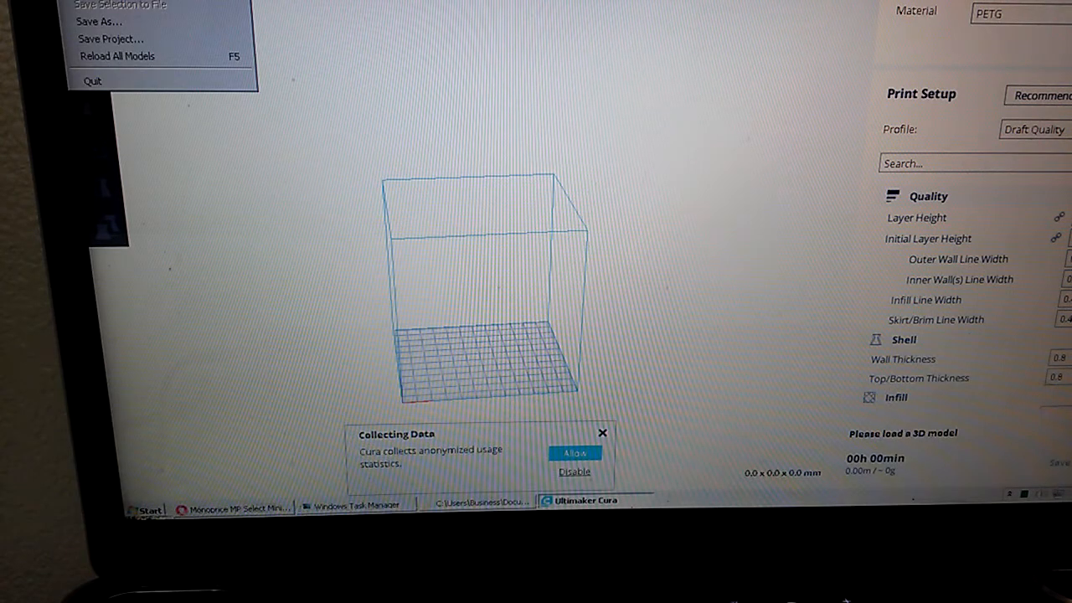
pyautogui.click(309, 96)
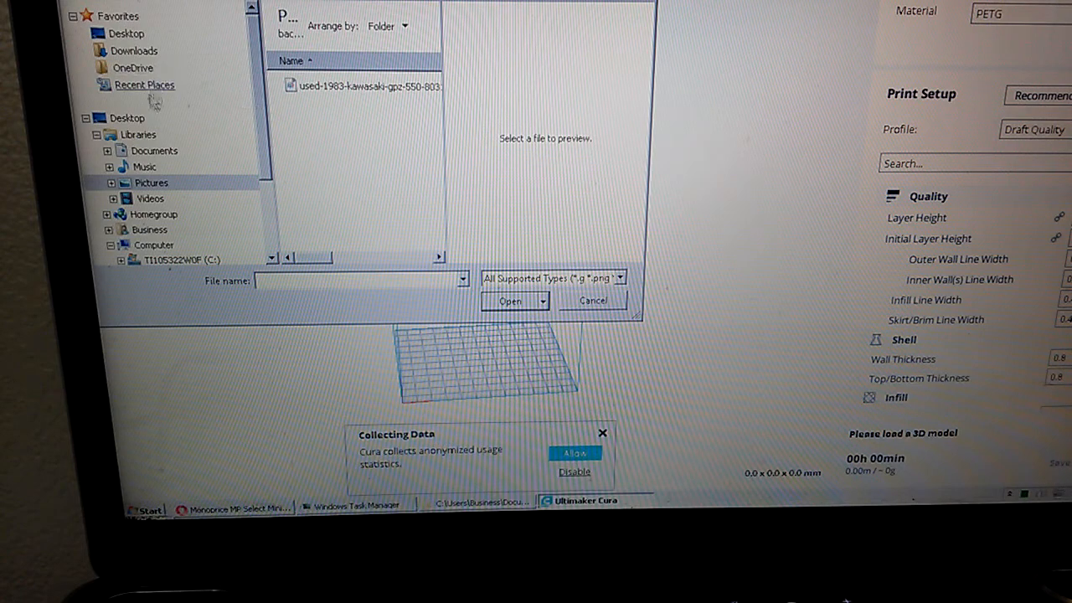
pyautogui.click(154, 151)
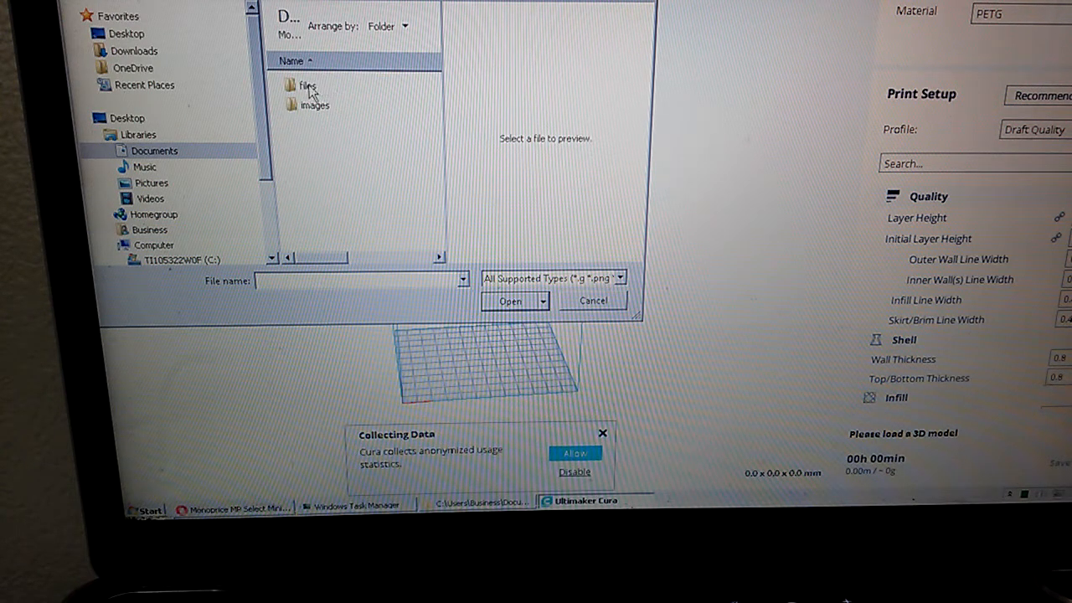
pyautogui.doubleClick(304, 85)
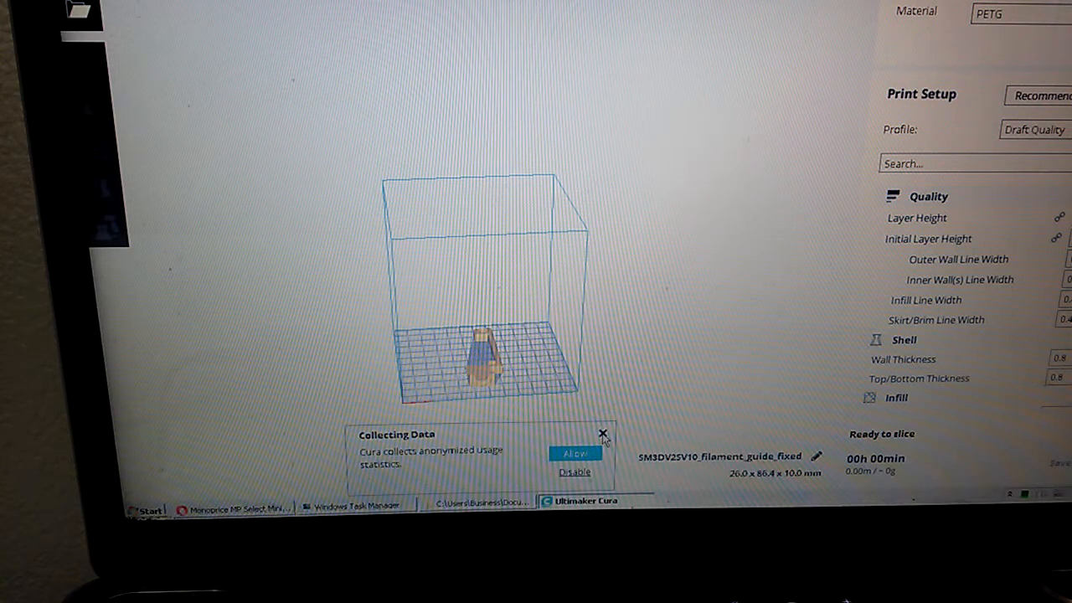
pyautogui.click(603, 434)
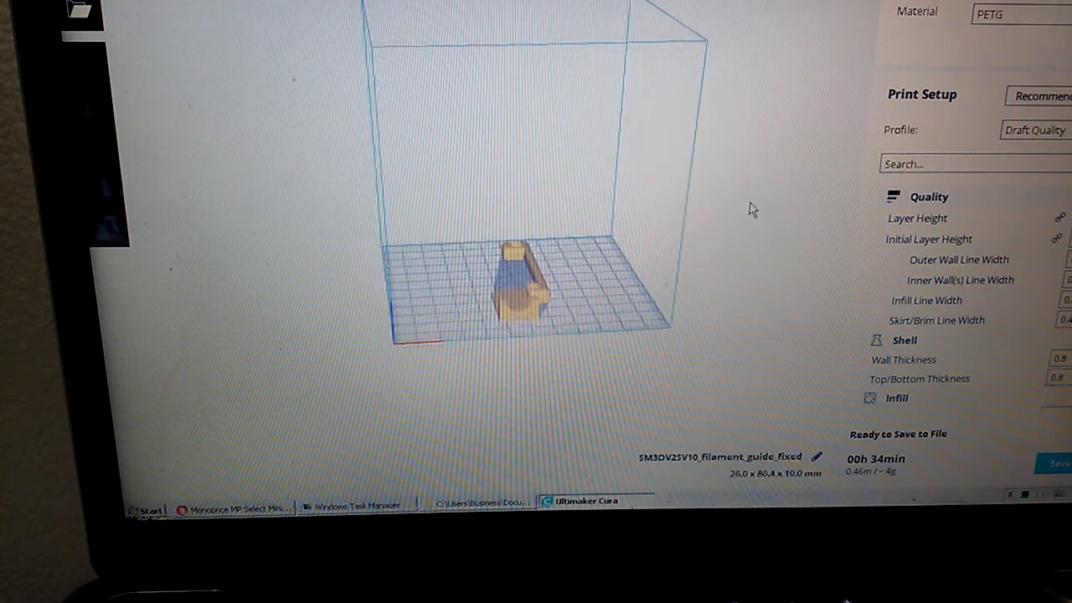
pyautogui.moveTo(752, 210); pyautogui.dragTo(519, 300)
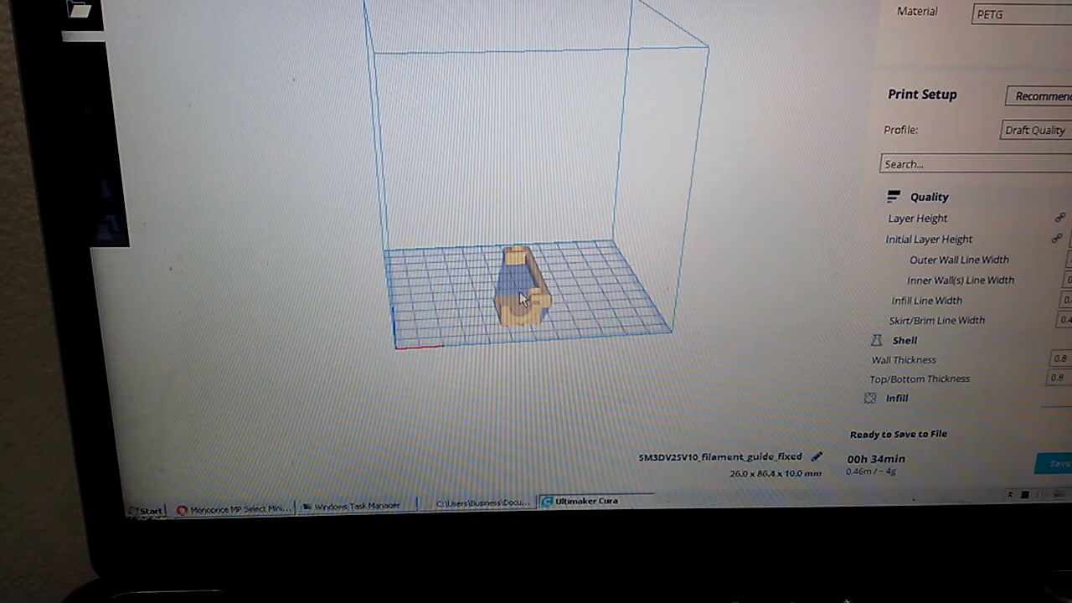
pyautogui.moveTo(519, 293); pyautogui.dragTo(633, 276)
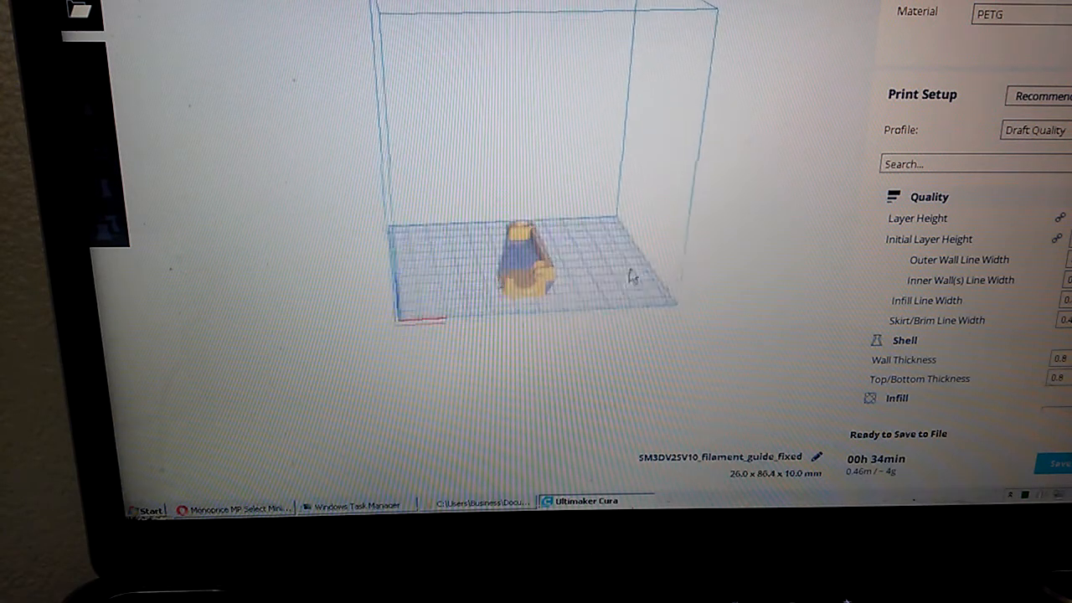
pyautogui.moveTo(527, 268); pyautogui.dragTo(511, 318)
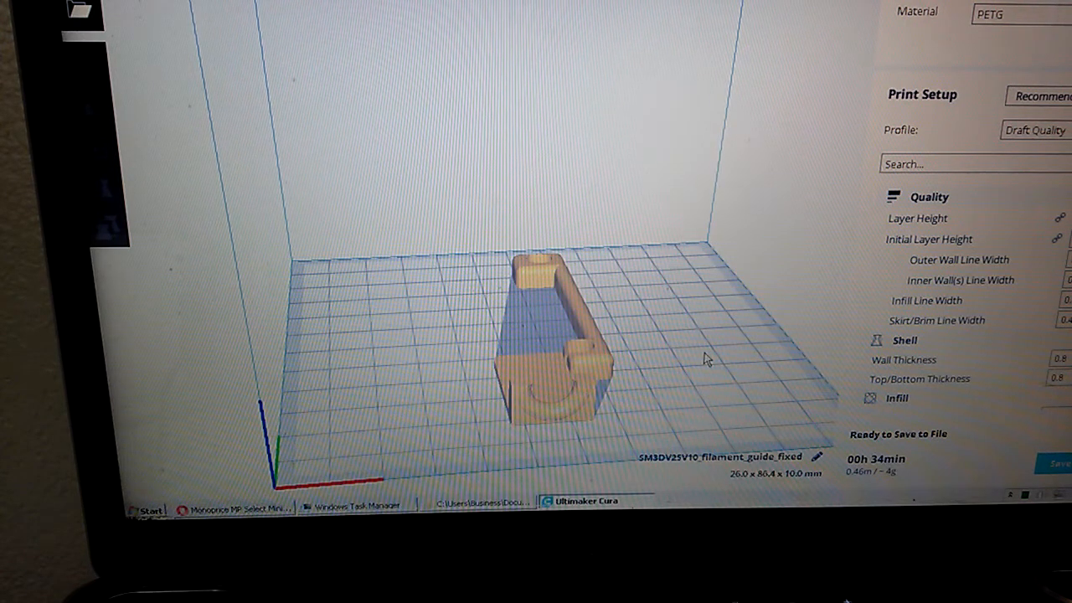
pyautogui.rightClick(707, 358)
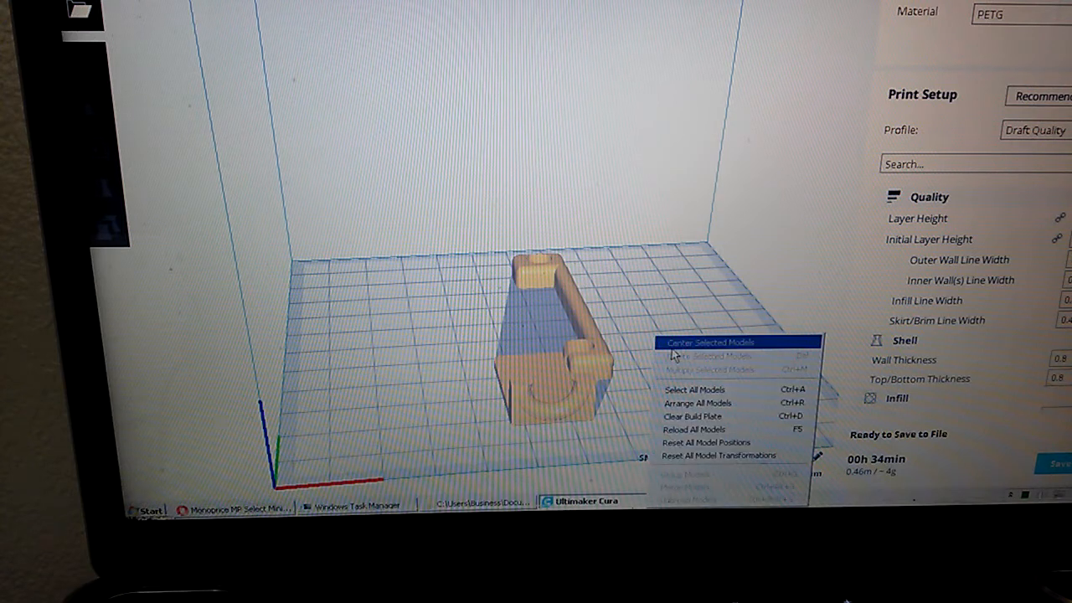
pyautogui.click(710, 342)
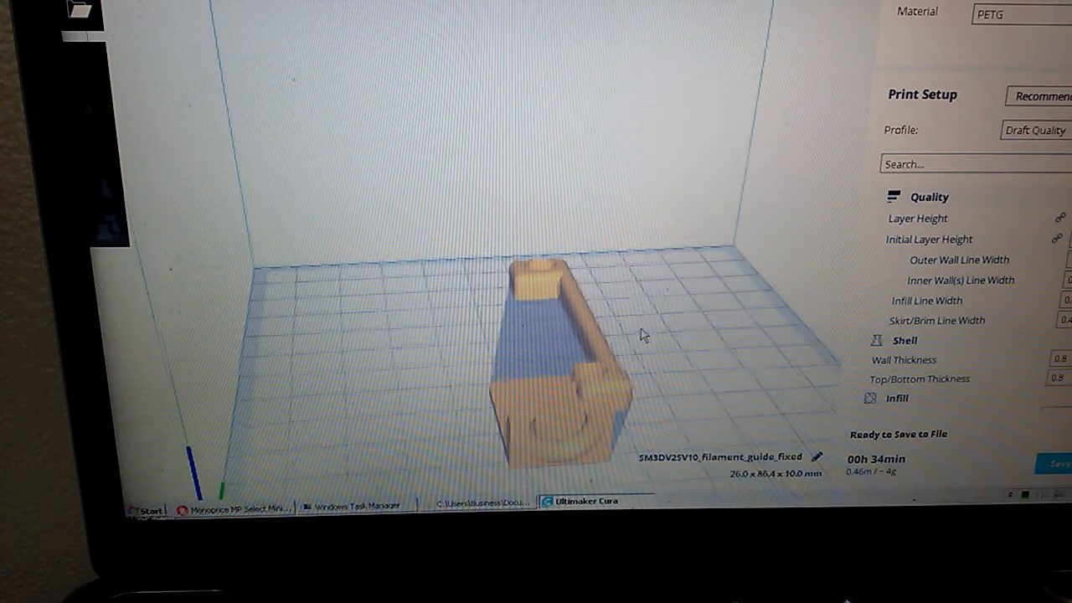
pyautogui.moveTo(643, 335); pyautogui.dragTo(635, 282)
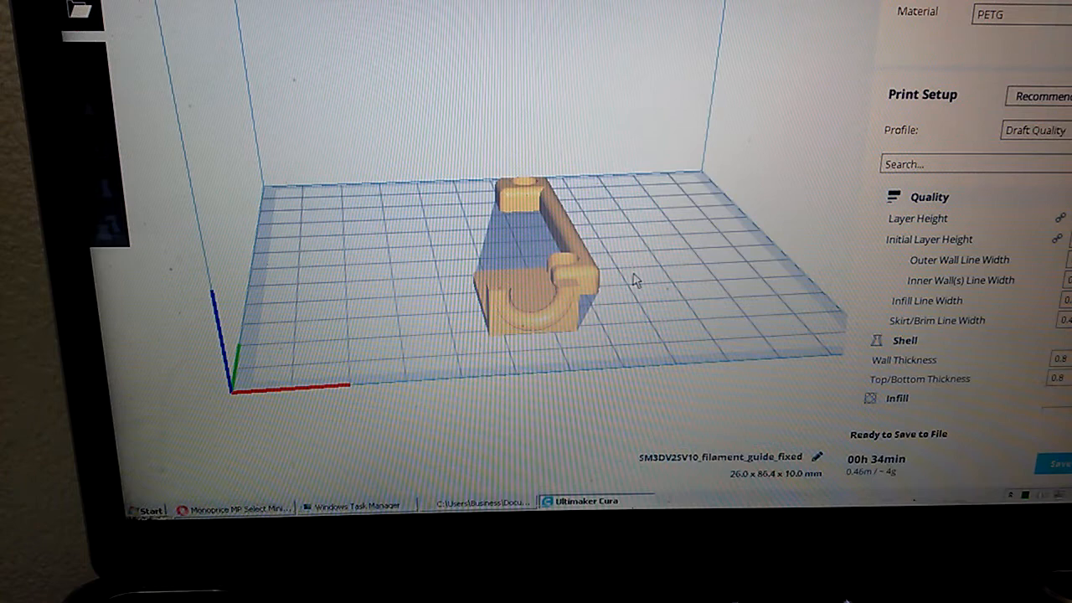
pyautogui.moveTo(637, 281); pyautogui.dragTo(237, 205)
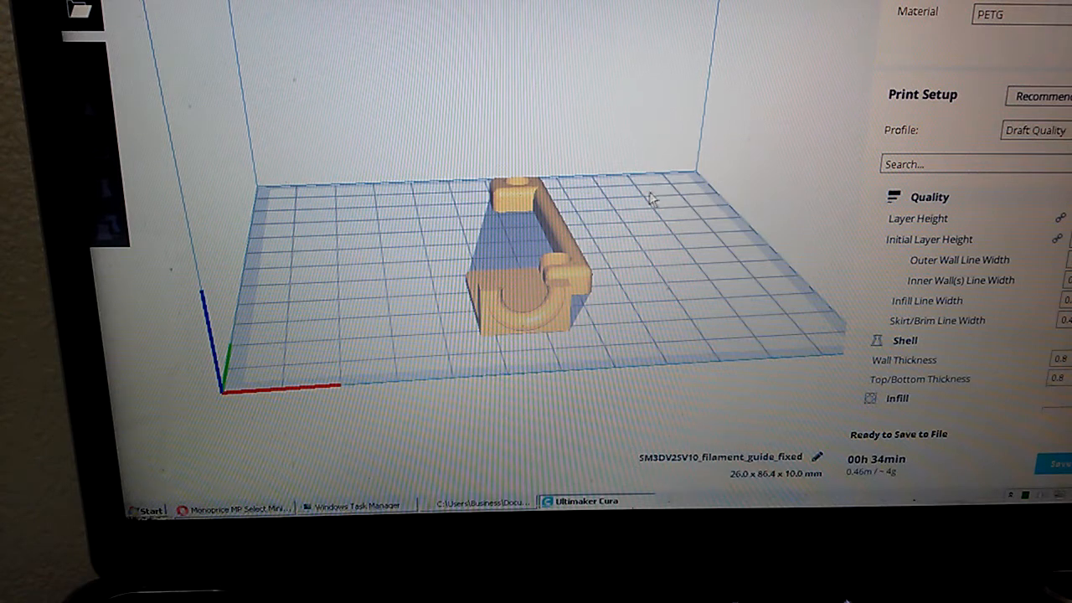
pyautogui.moveTo(653, 201); pyautogui.dragTo(623, 209)
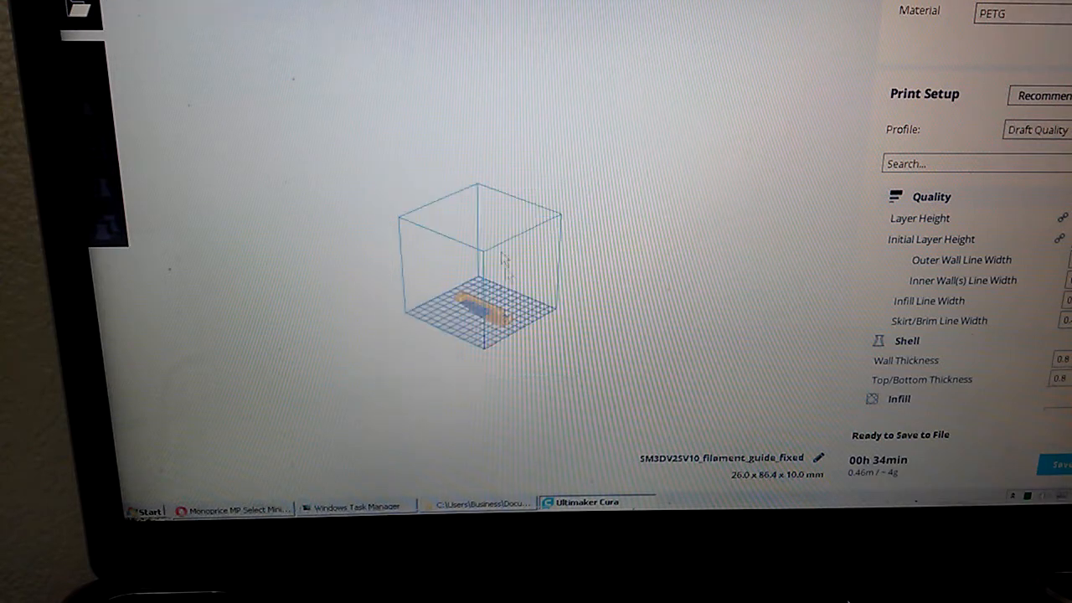
pyautogui.scroll(-3)
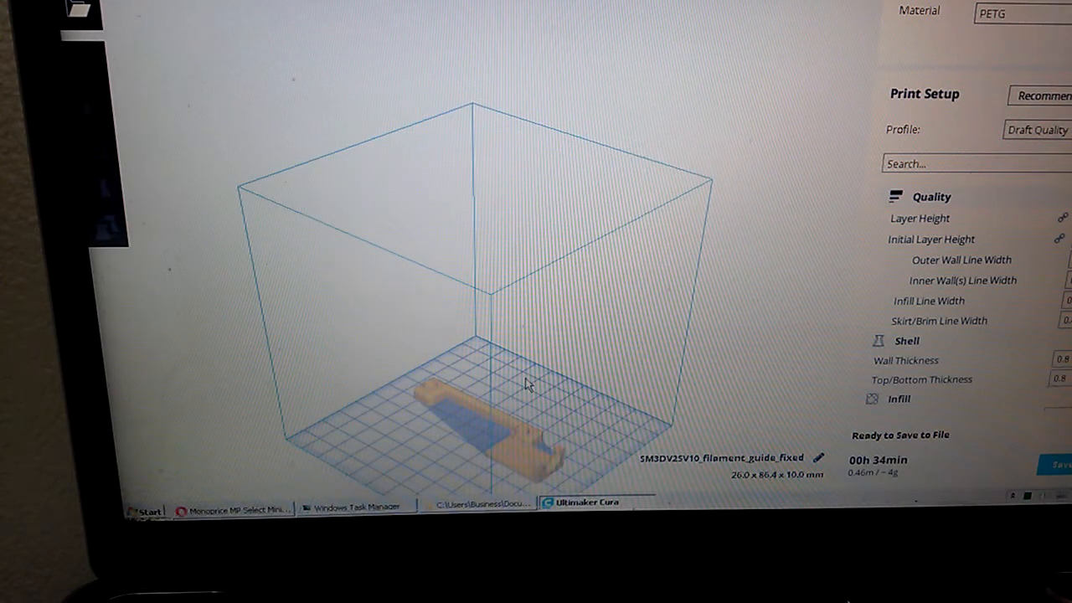
pyautogui.moveTo(527, 385); pyautogui.dragTo(568, 187)
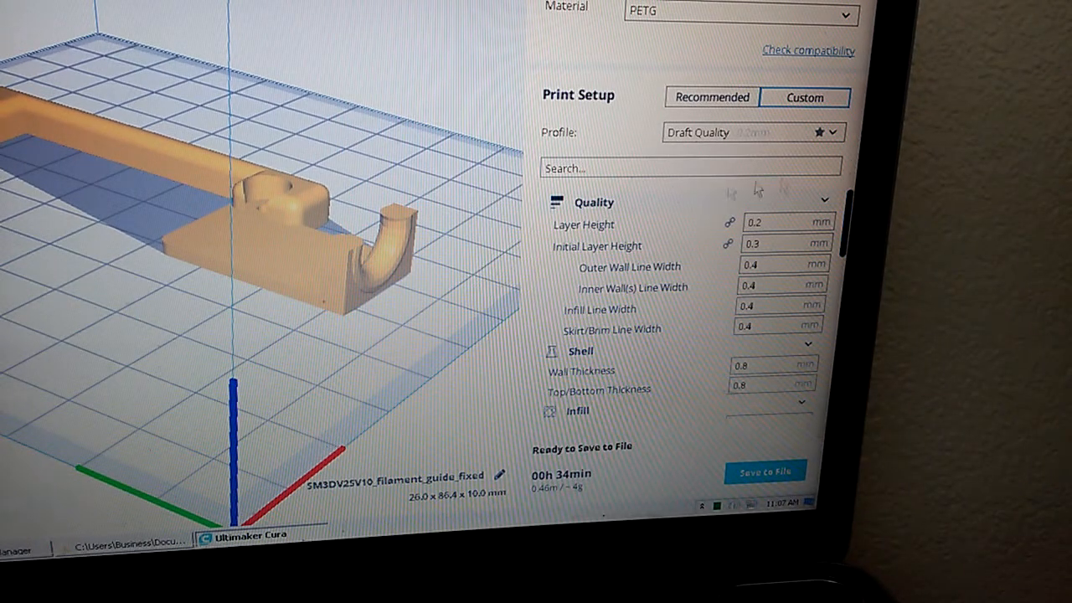
# Keep the customized profile changes, including support enabled and 240° printing temperature.
pyautogui.click(751, 133)
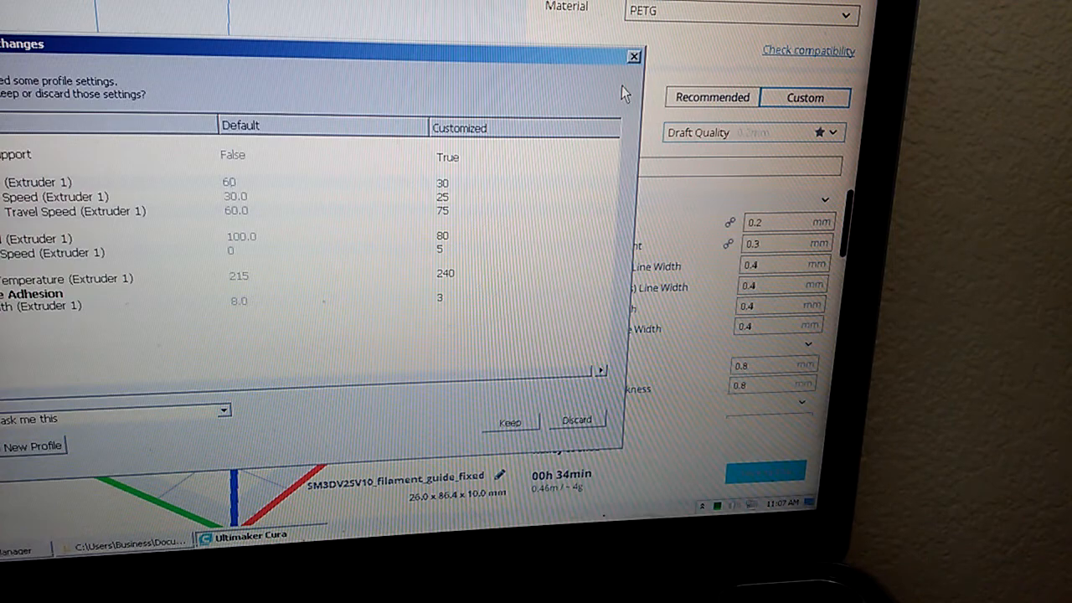
pyautogui.moveTo(670, 95)
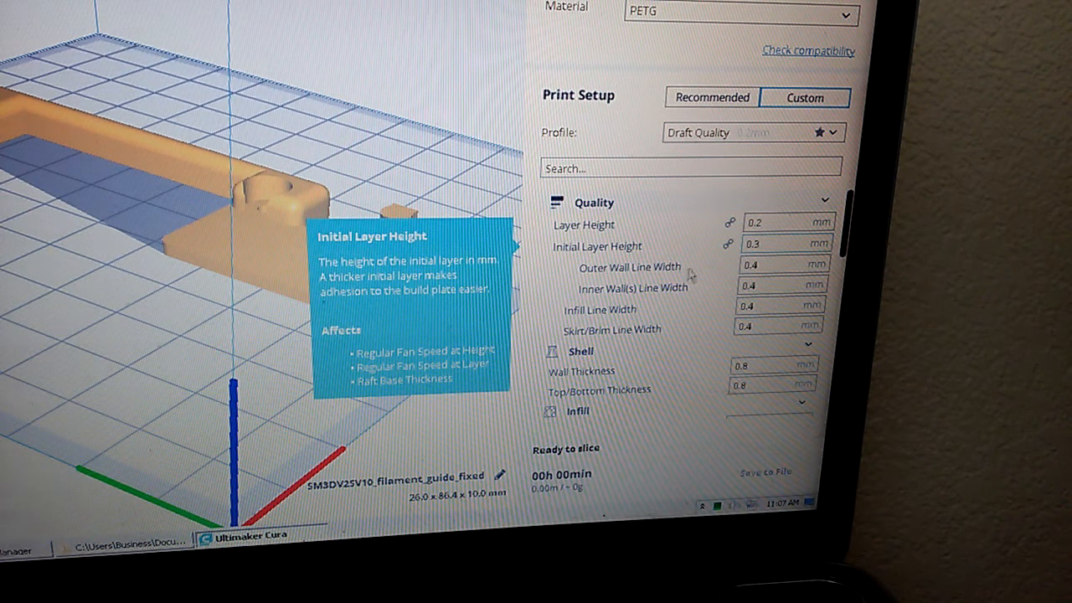
pyautogui.moveTo(690, 271)
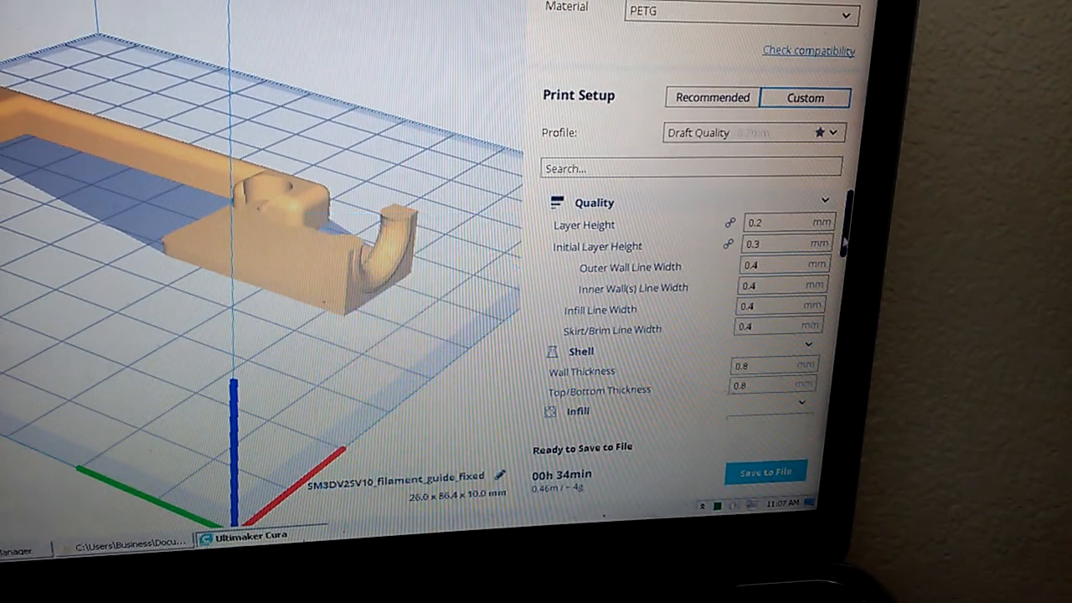
# Set Wall Thickness and Top/Bottom Thickness to 0.6 mm.
pyautogui.scroll(-3)
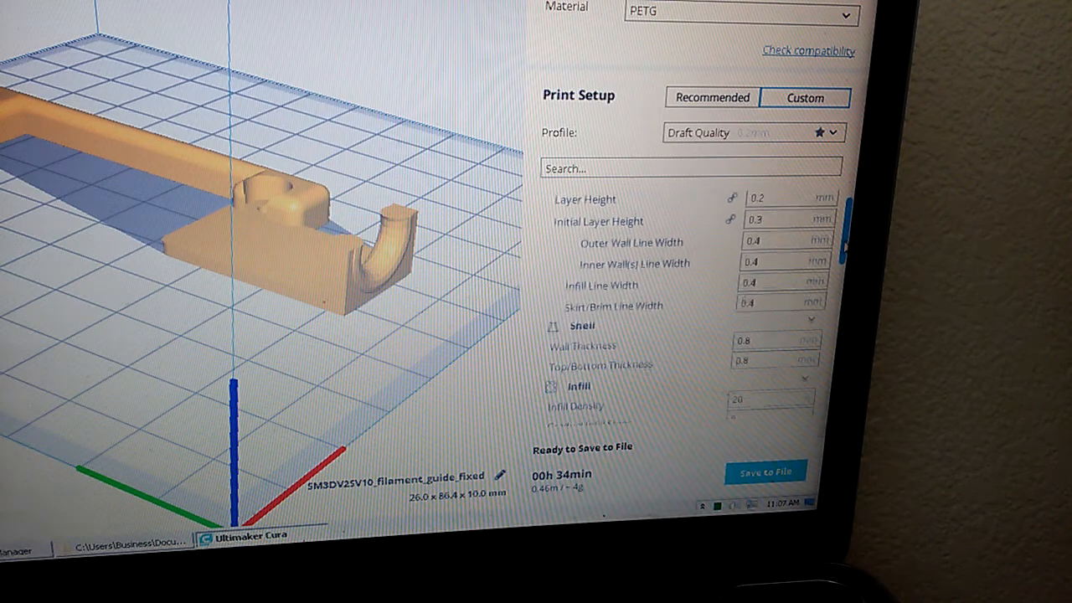
pyautogui.scroll(-3)
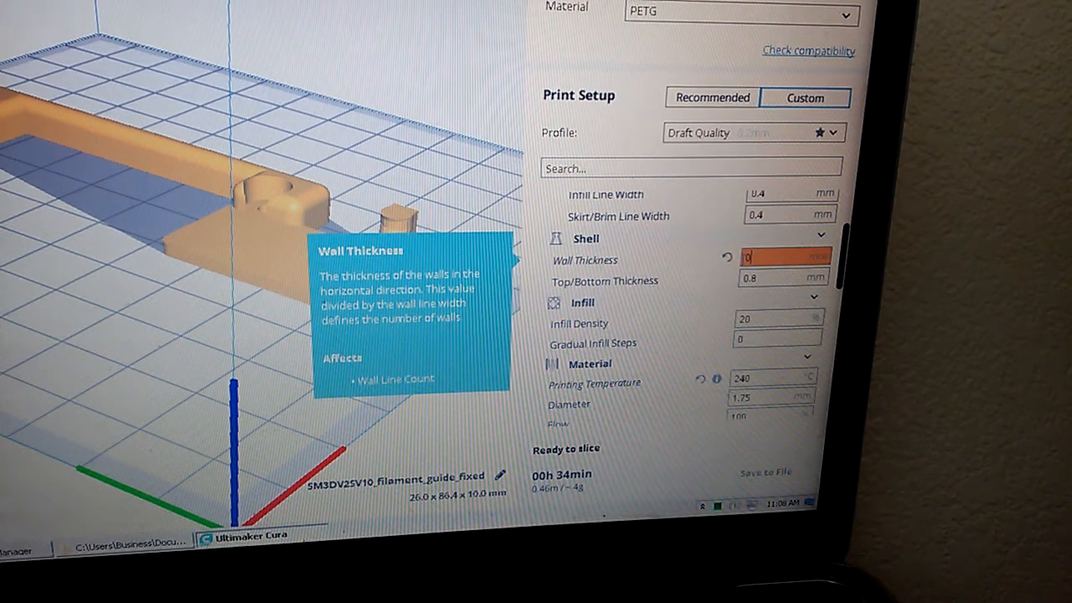
pyautogui.write('0.6')
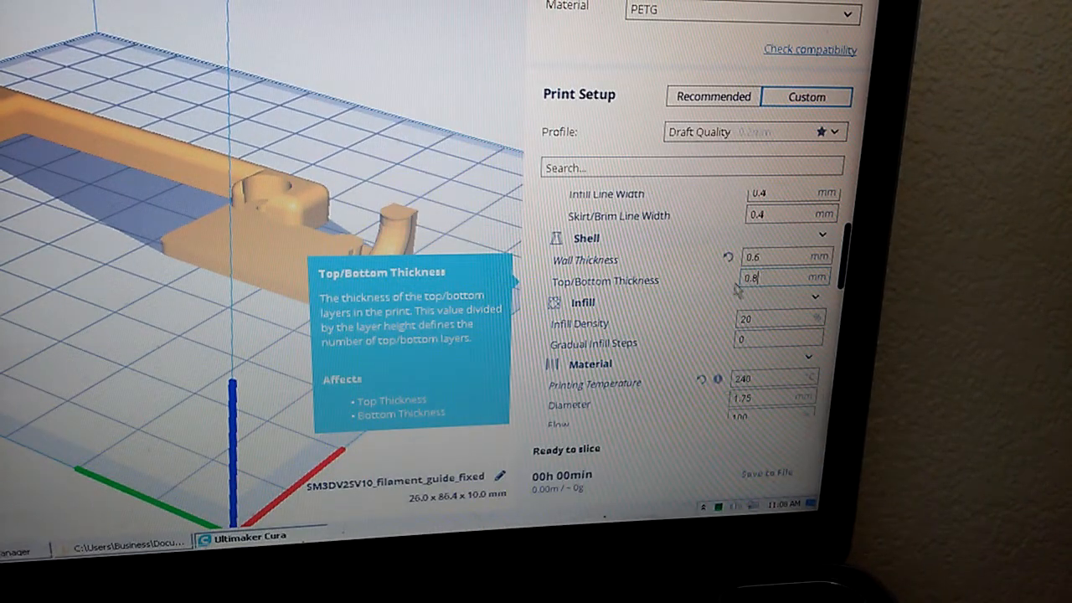
pyautogui.doubleClick(754, 278)
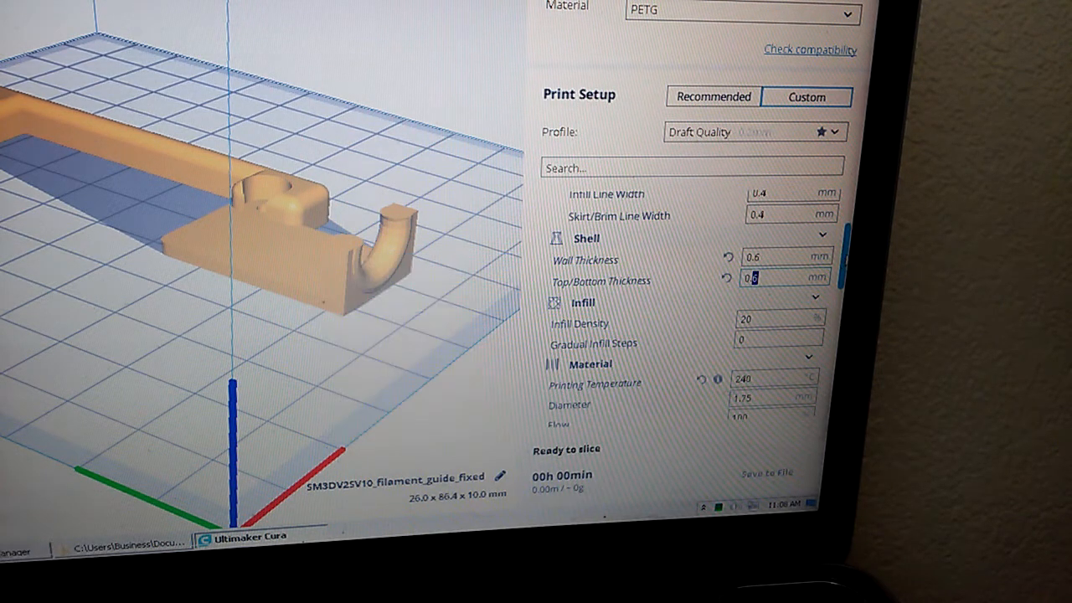
# Set Infill Density to 15% and review the resulting 27-minute slice estimate.
pyautogui.scroll(-3)
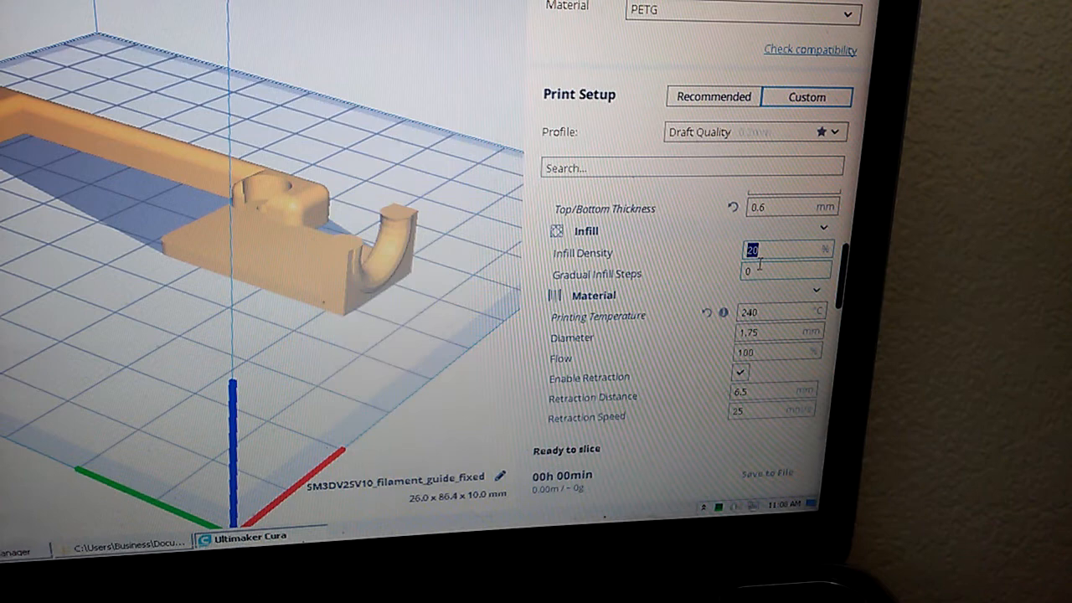
pyautogui.write('15')
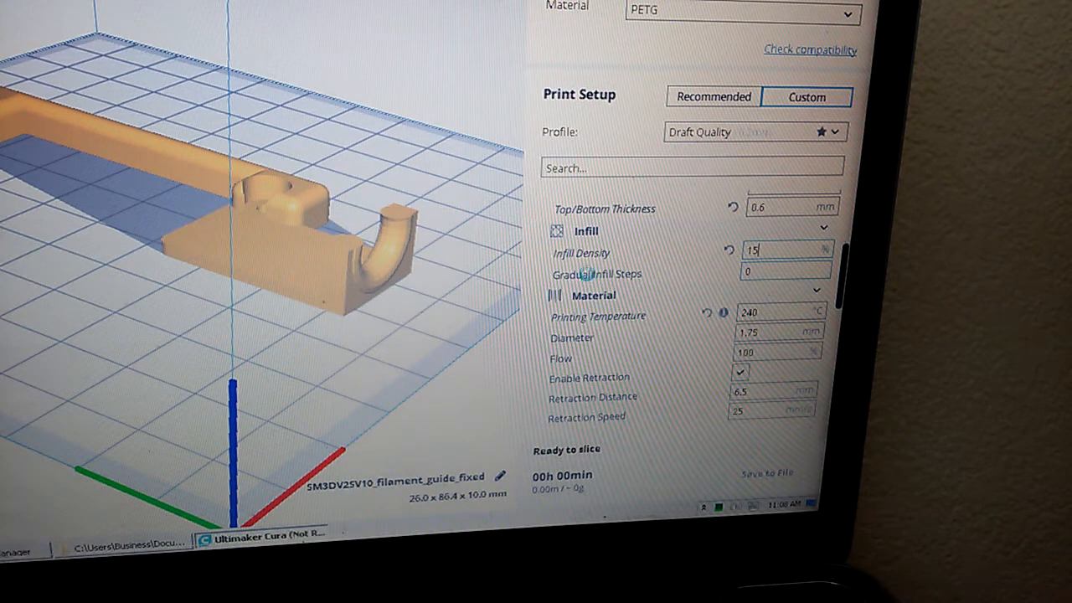
pyautogui.moveTo(596, 274)
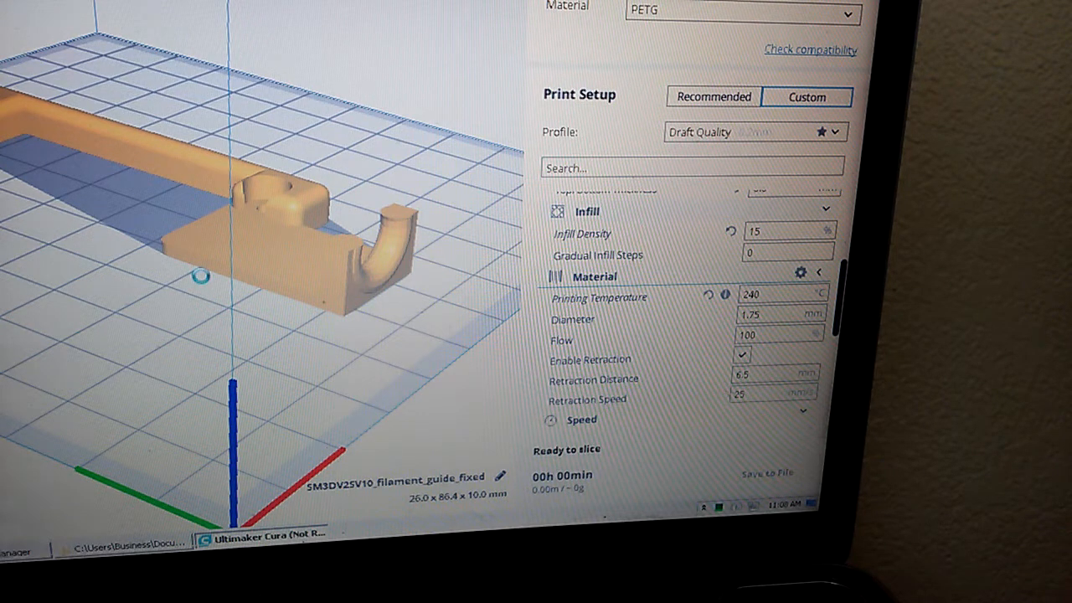
pyautogui.scroll(-3)
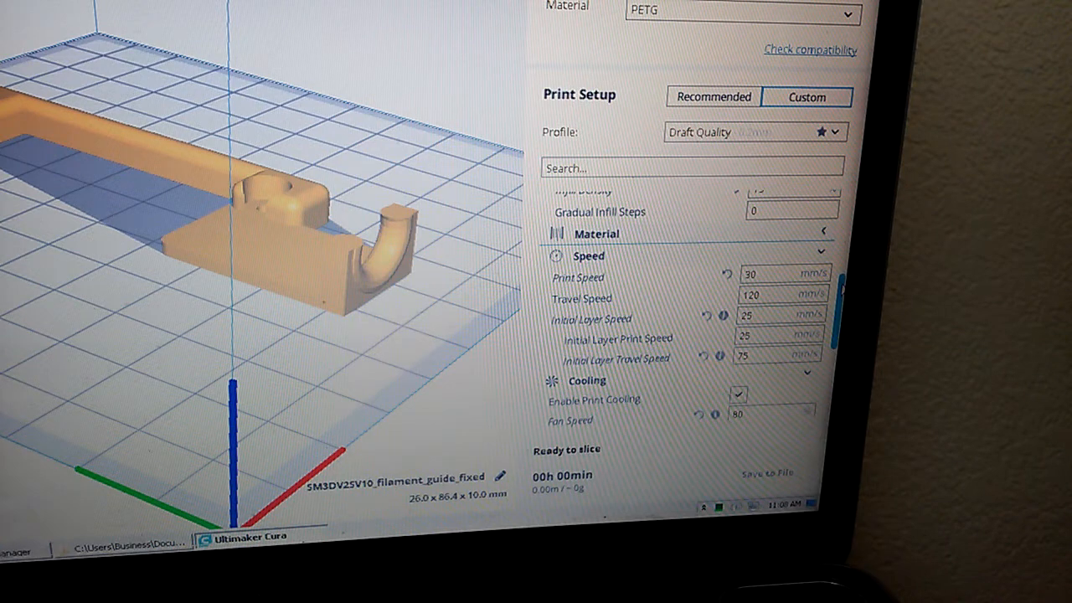
pyautogui.scroll(3)
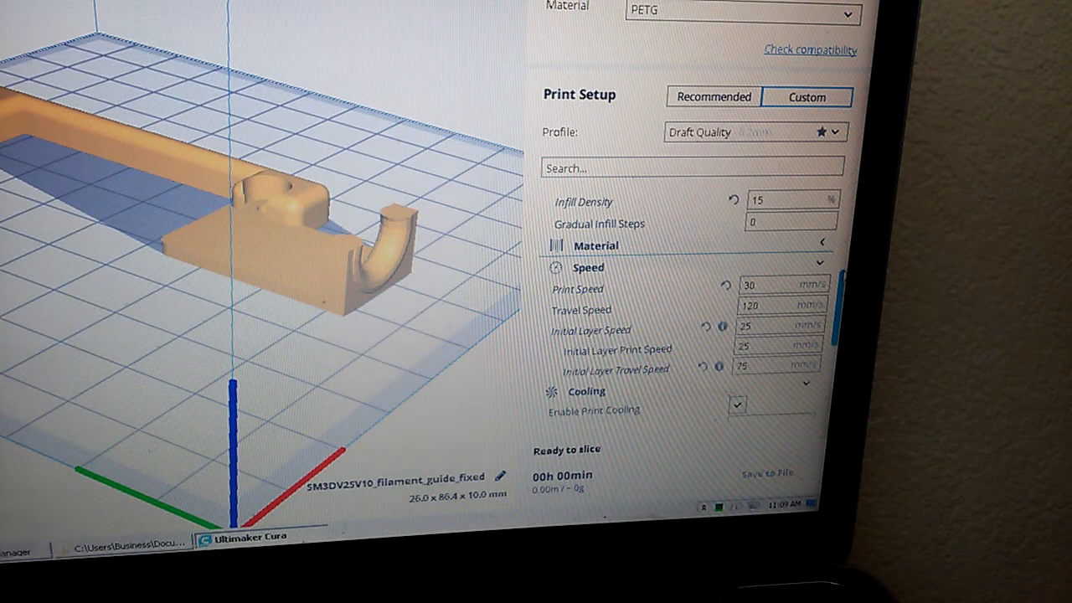
pyautogui.scroll(3)
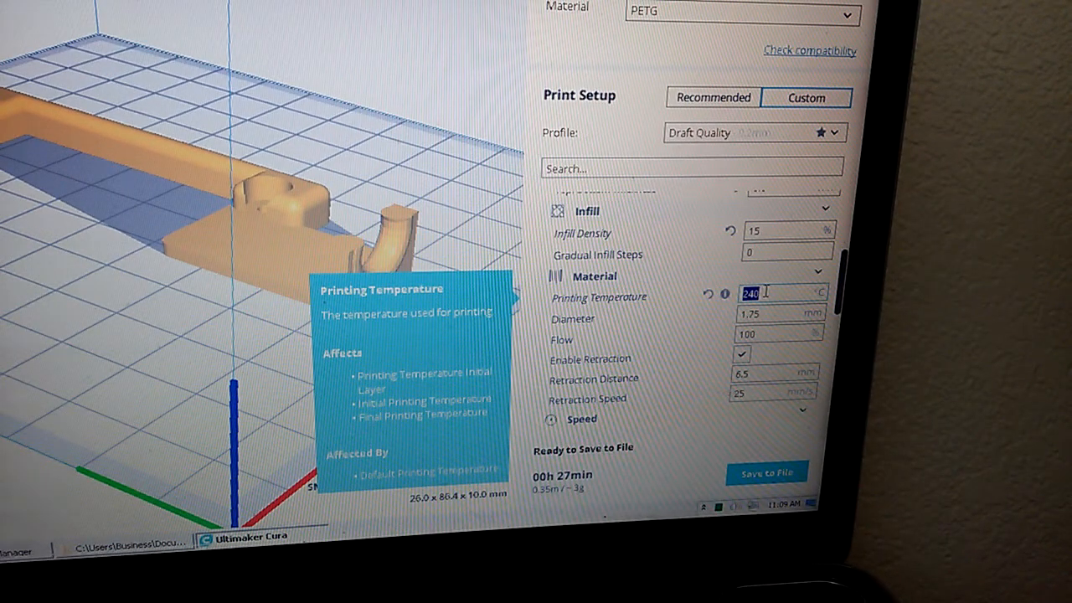
# Change the Printing Temperature from 240 °C to 243 °C.
pyautogui.write('2')
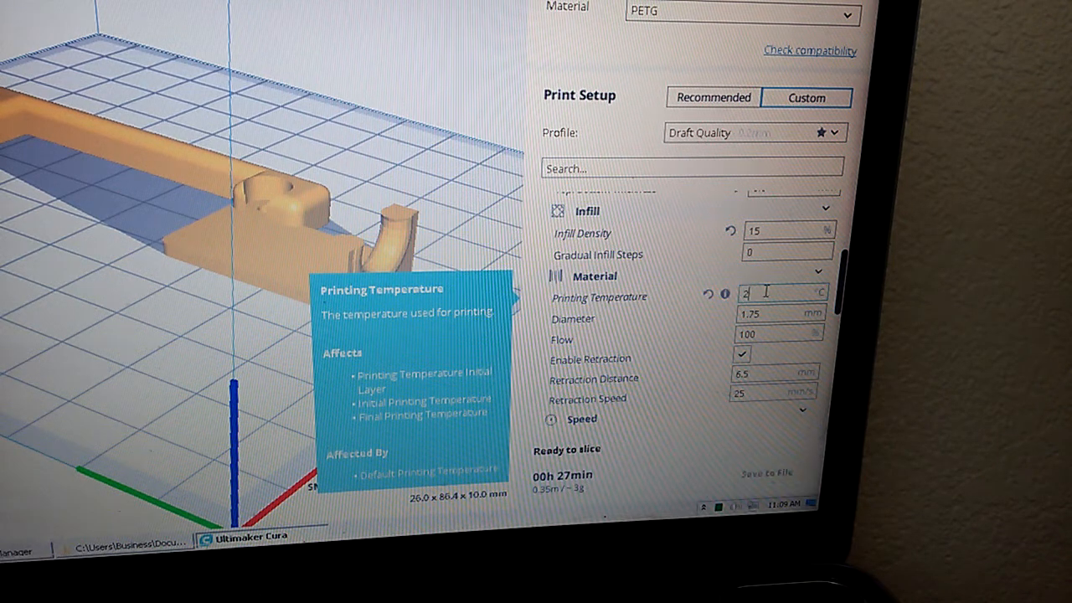
pyautogui.write('4')
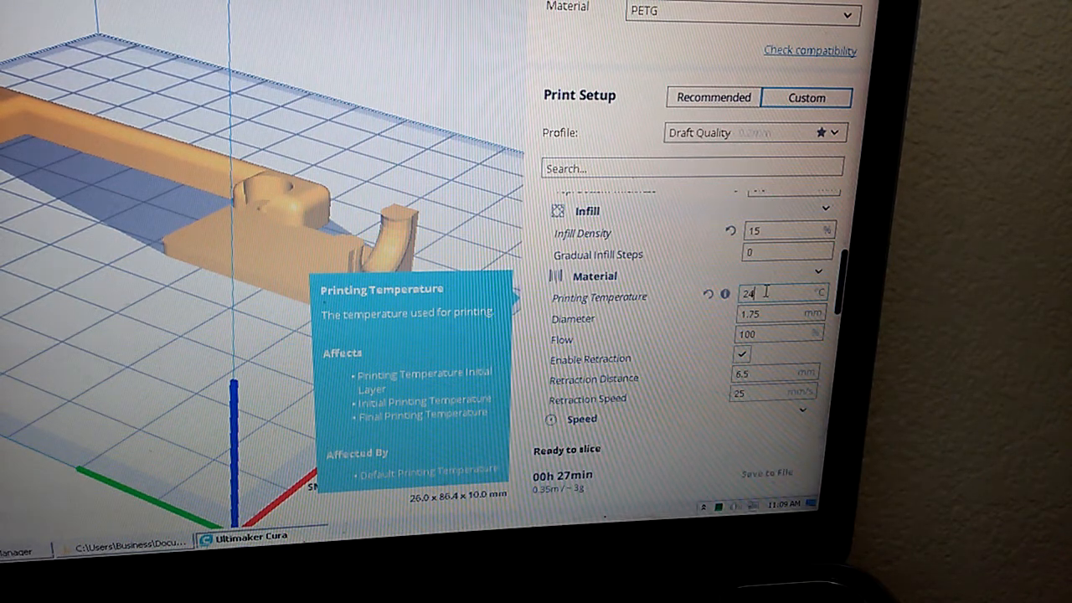
pyautogui.write('2')
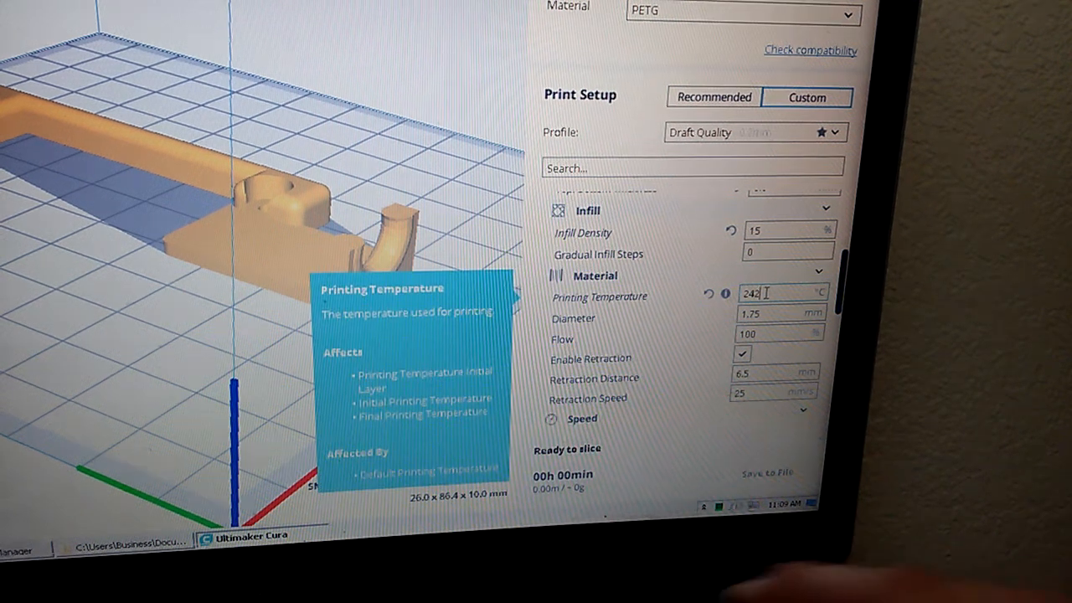
pyautogui.press('Backspace')
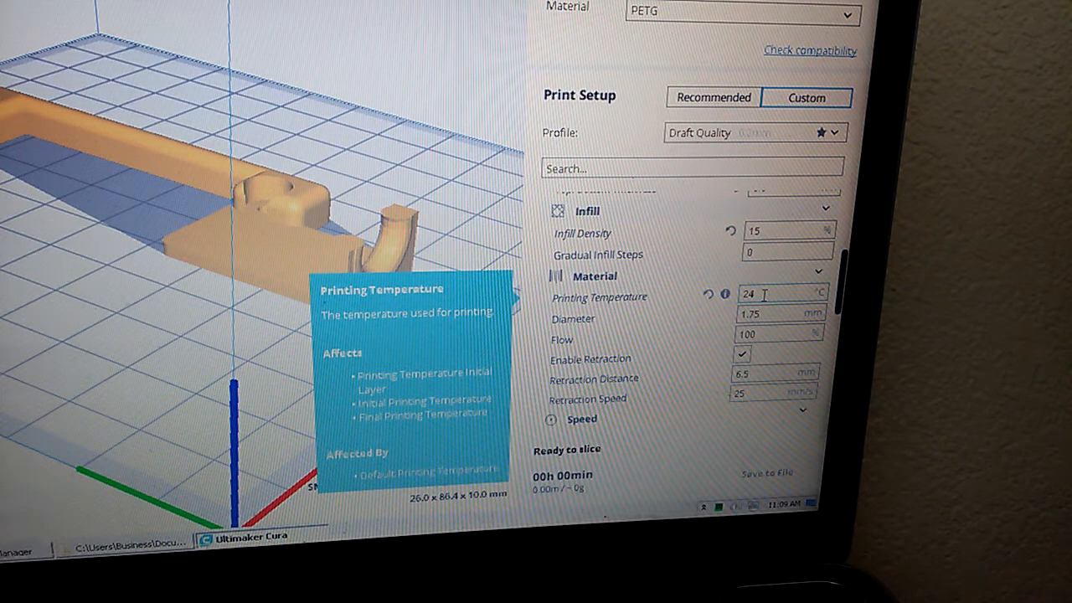
pyautogui.write('3')
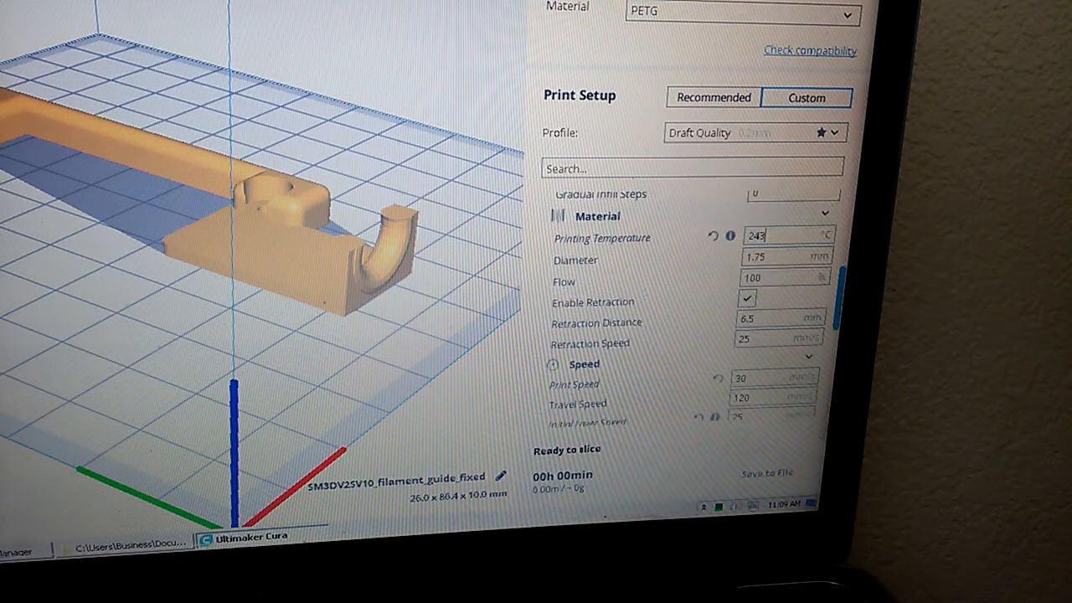
# Change Print Speed from 30 to 33 mm/s and Initial Layer Travel Speed to 95 mm/s.
pyautogui.scroll(-3)
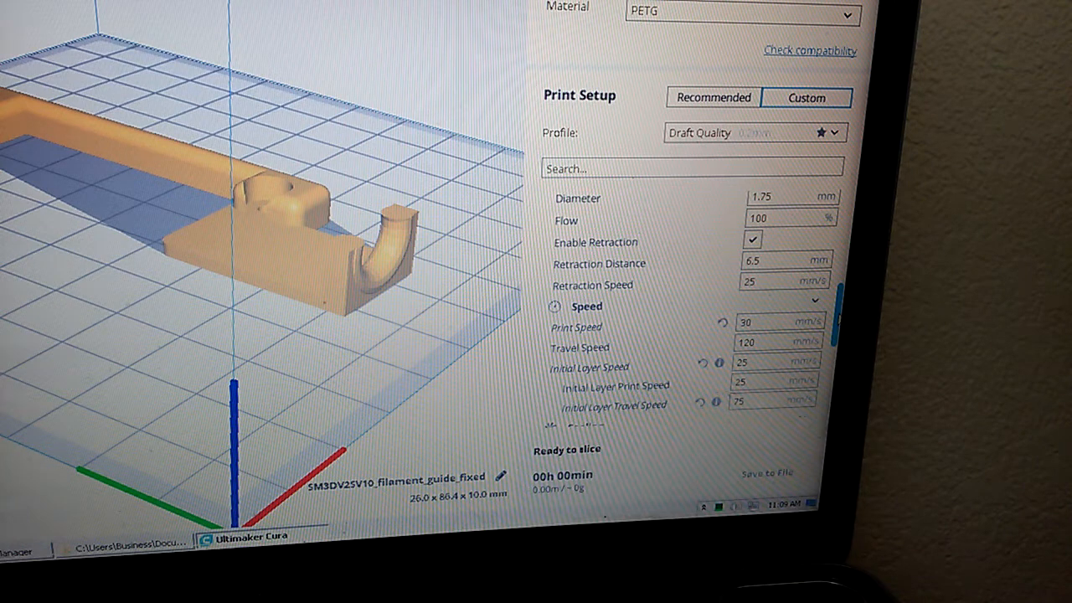
pyautogui.scroll(-3)
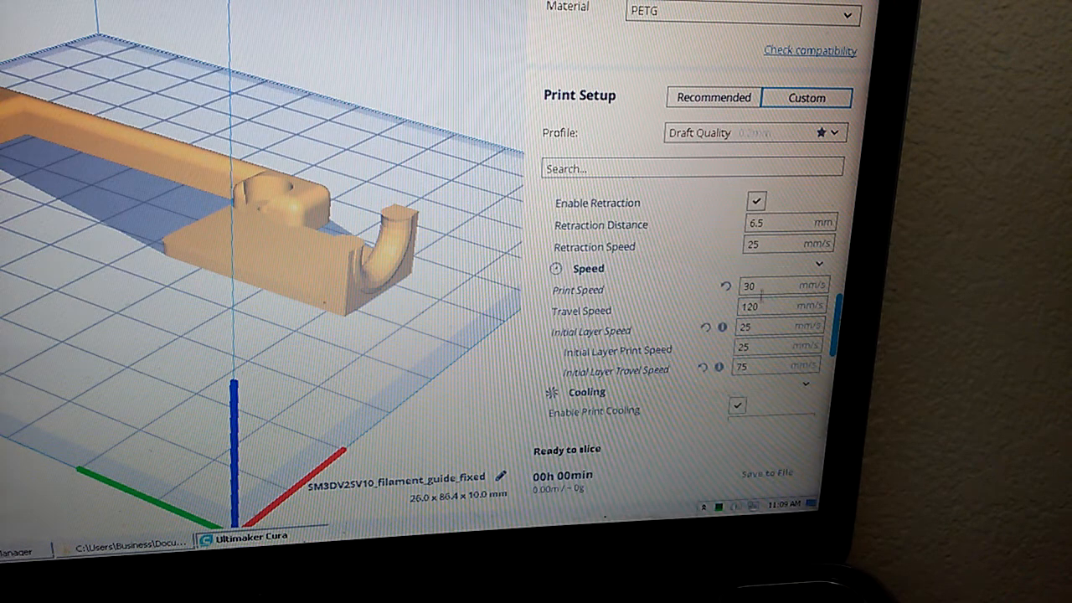
pyautogui.click(770, 284)
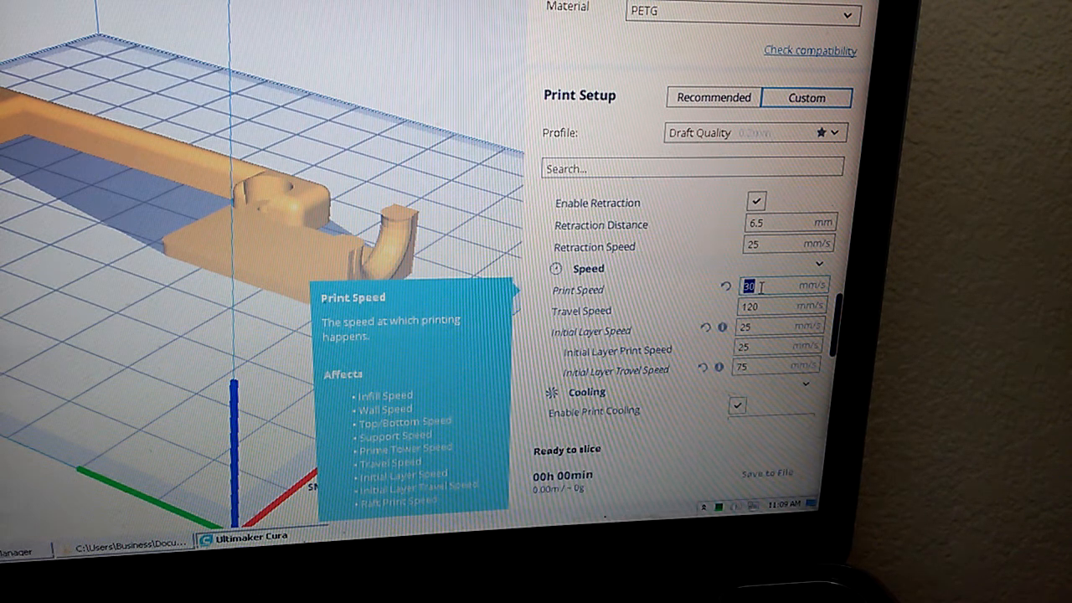
pyautogui.press('Backspace')
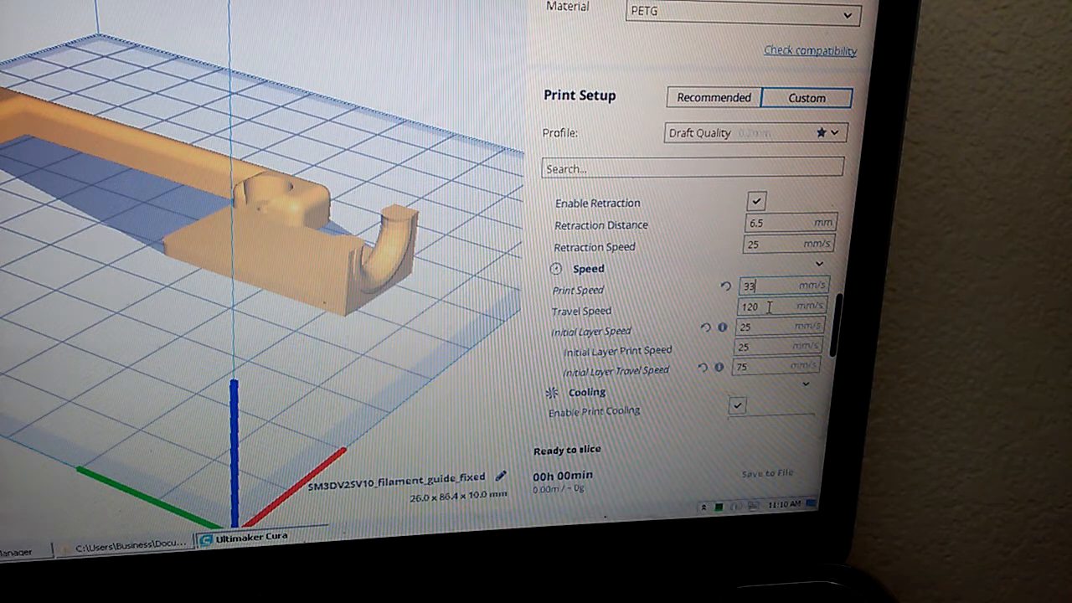
pyautogui.moveTo(581, 310)
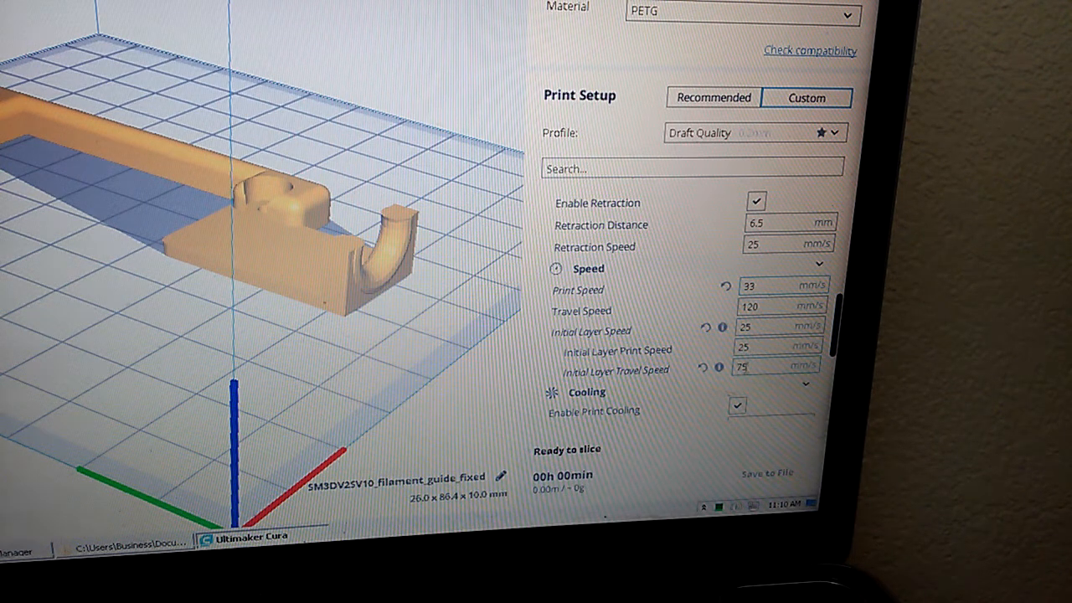
pyautogui.moveTo(717, 369)
pyautogui.write('95')
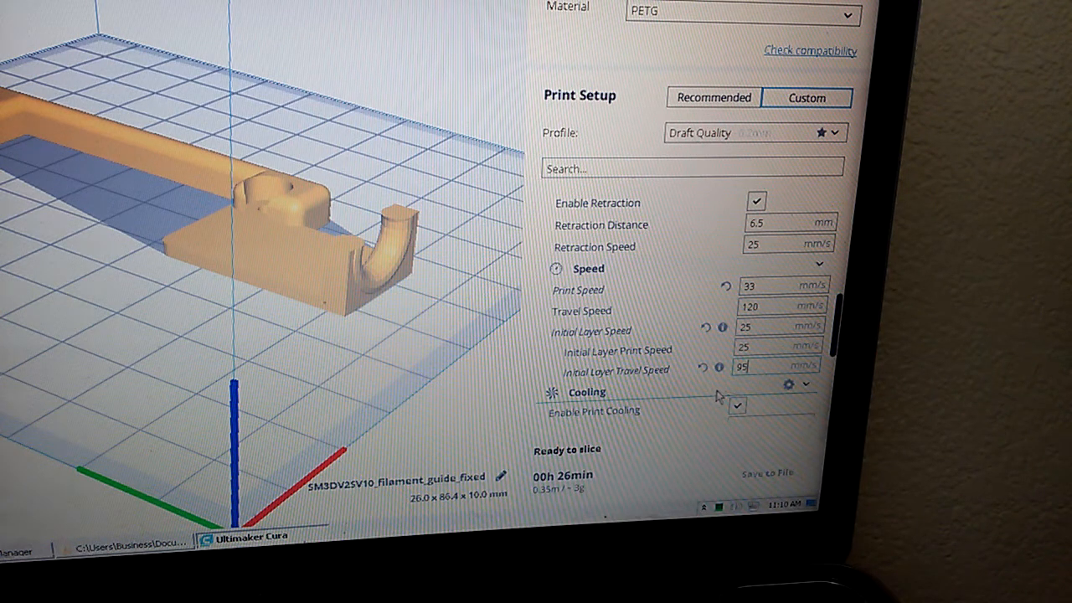
pyautogui.scroll(-3)
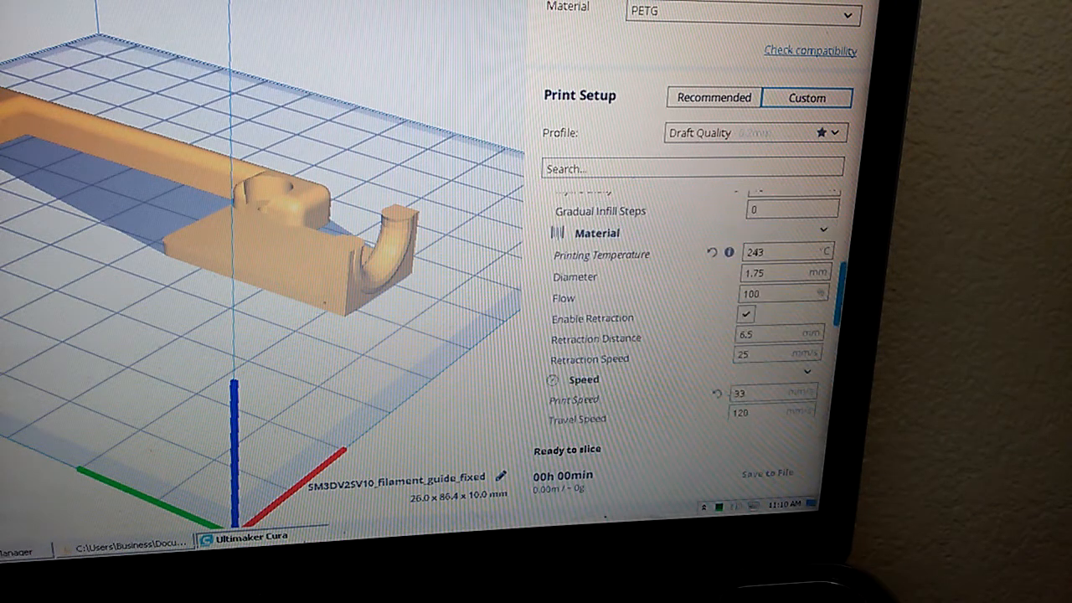
pyautogui.scroll(3)
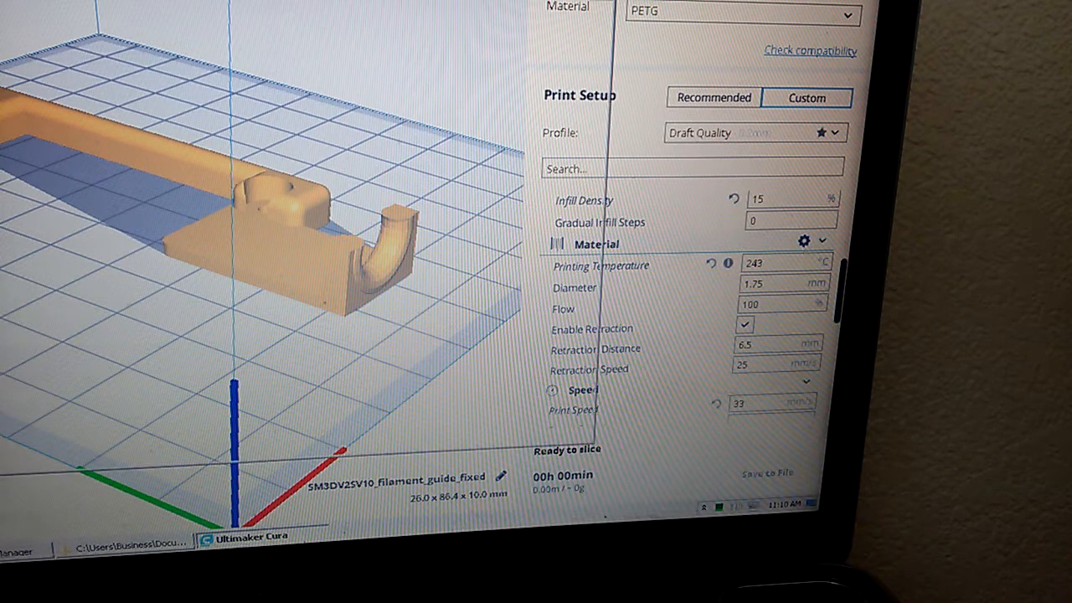
pyautogui.click(802, 241)
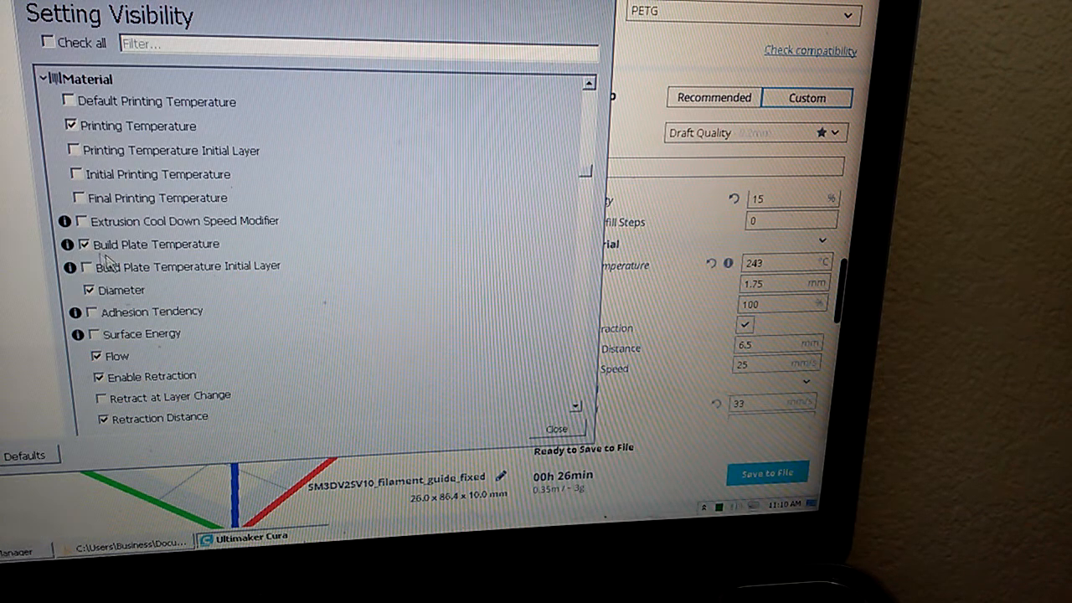
pyautogui.moveTo(13, 252)
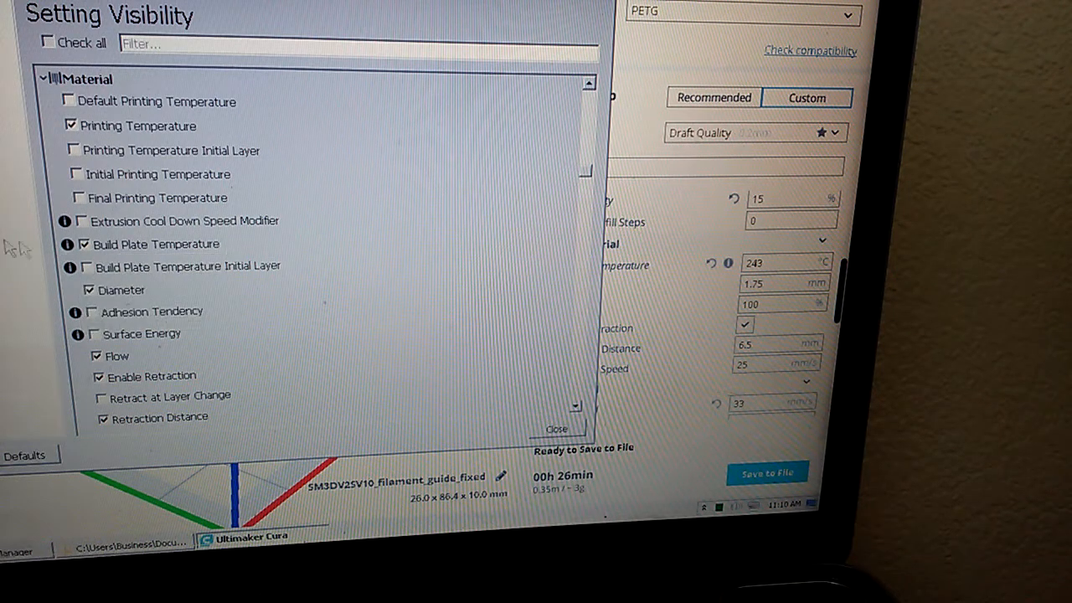
pyautogui.moveTo(81, 251)
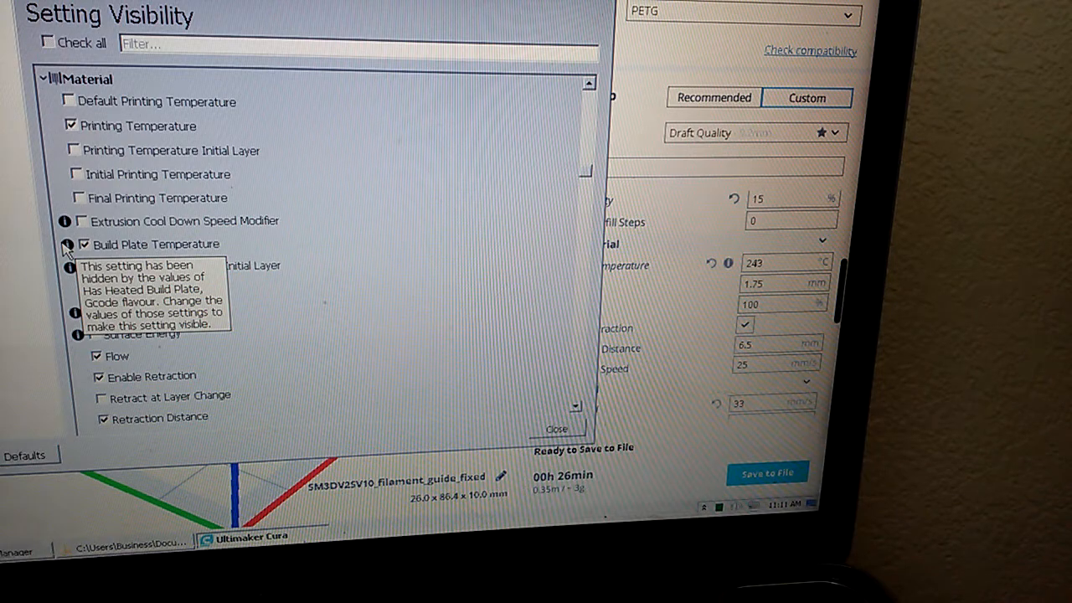
pyautogui.moveTo(344, 288)
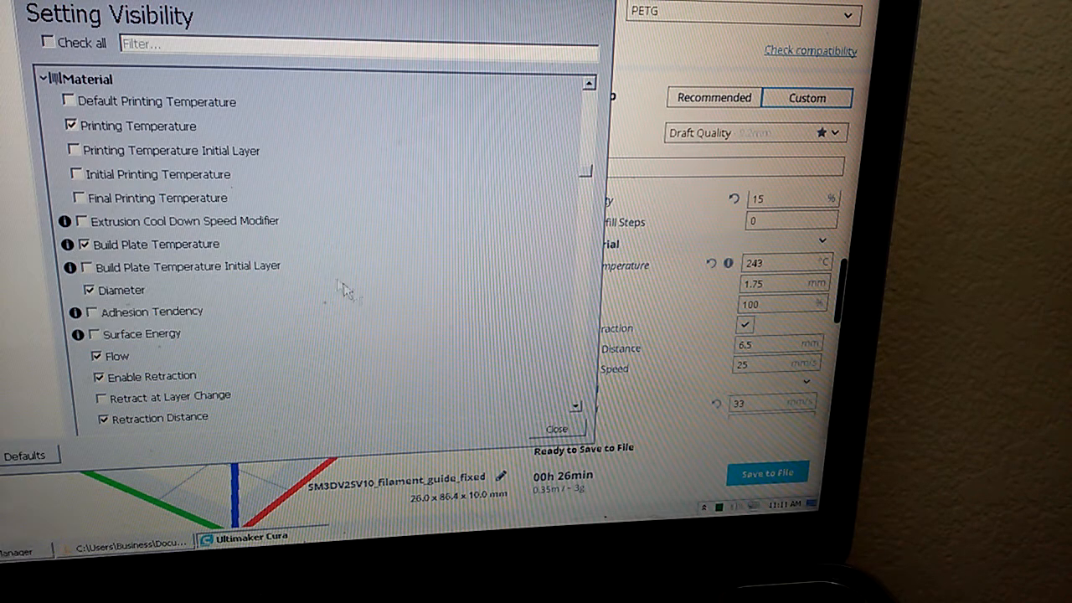
pyautogui.click(556, 429)
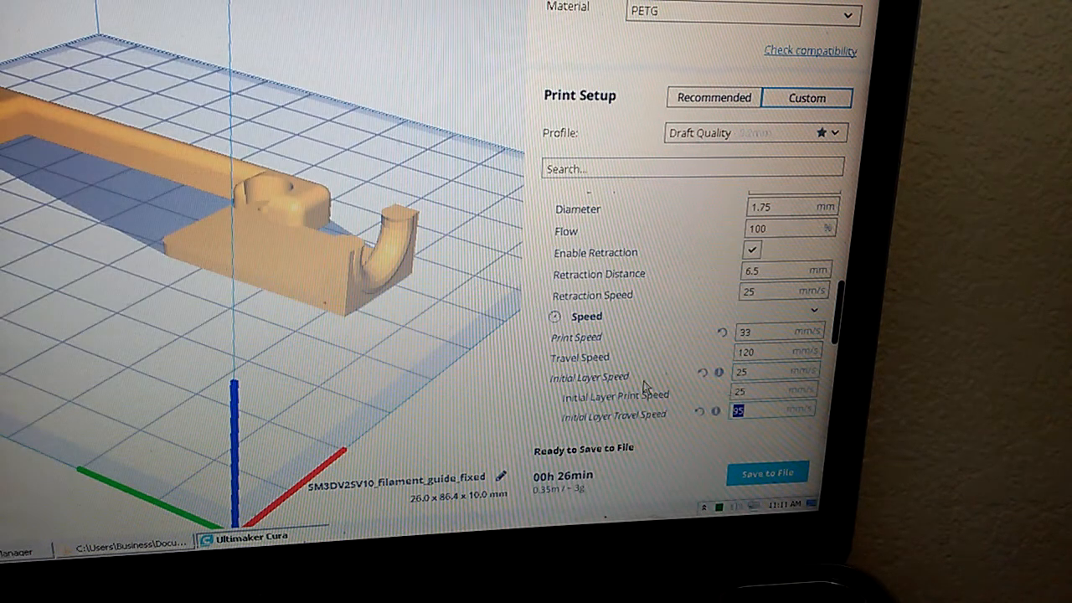
# Lower Fan Speed from 80% to 75% and uncheck Generate Support.
pyautogui.scroll(-3)
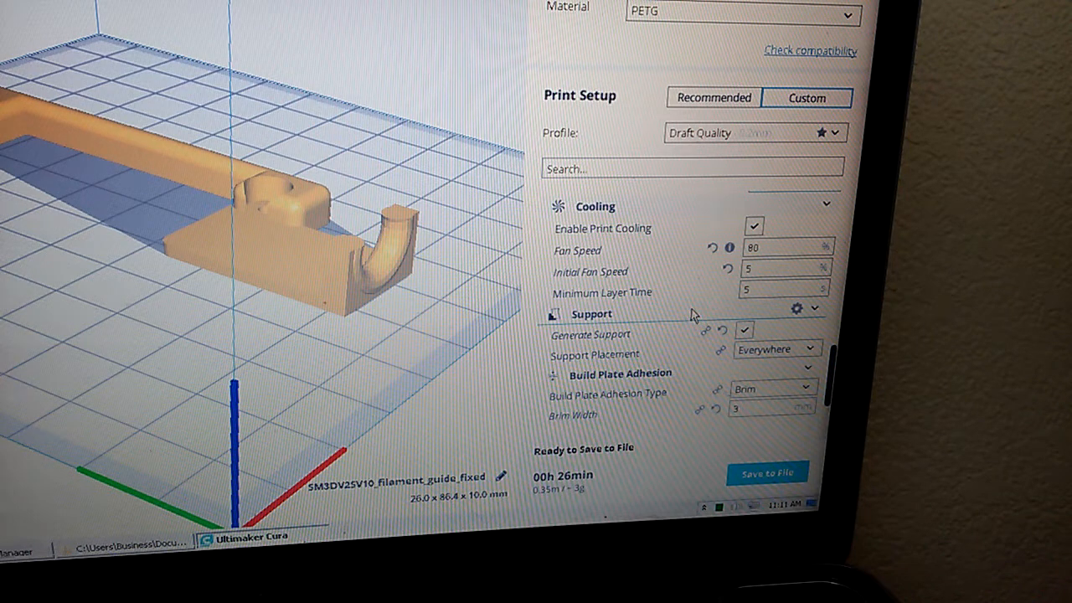
pyautogui.click(784, 246)
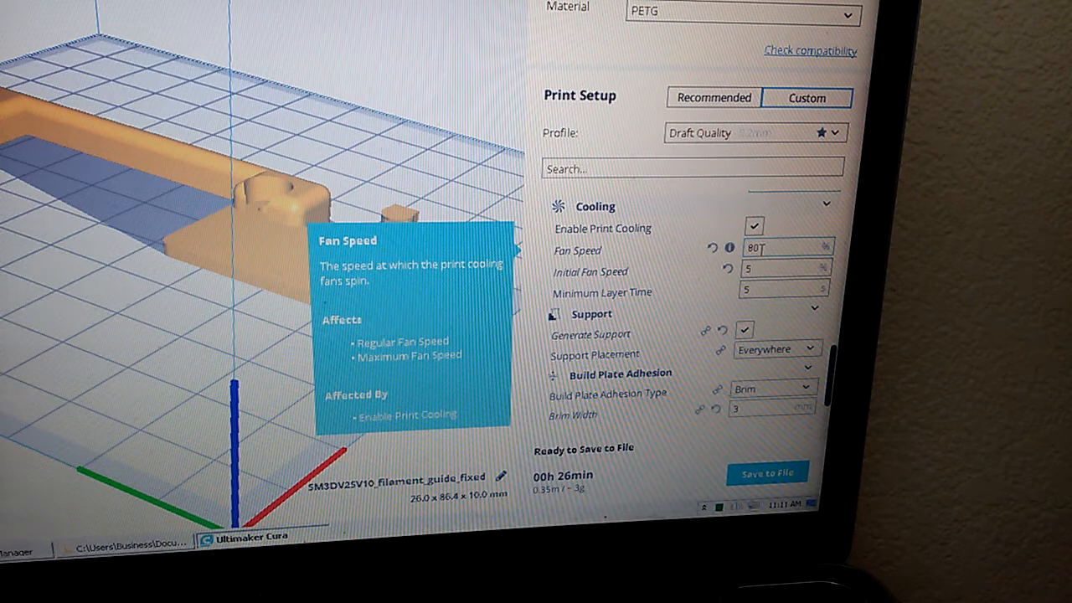
pyautogui.tripleClick(784, 248)
pyautogui.write('75')
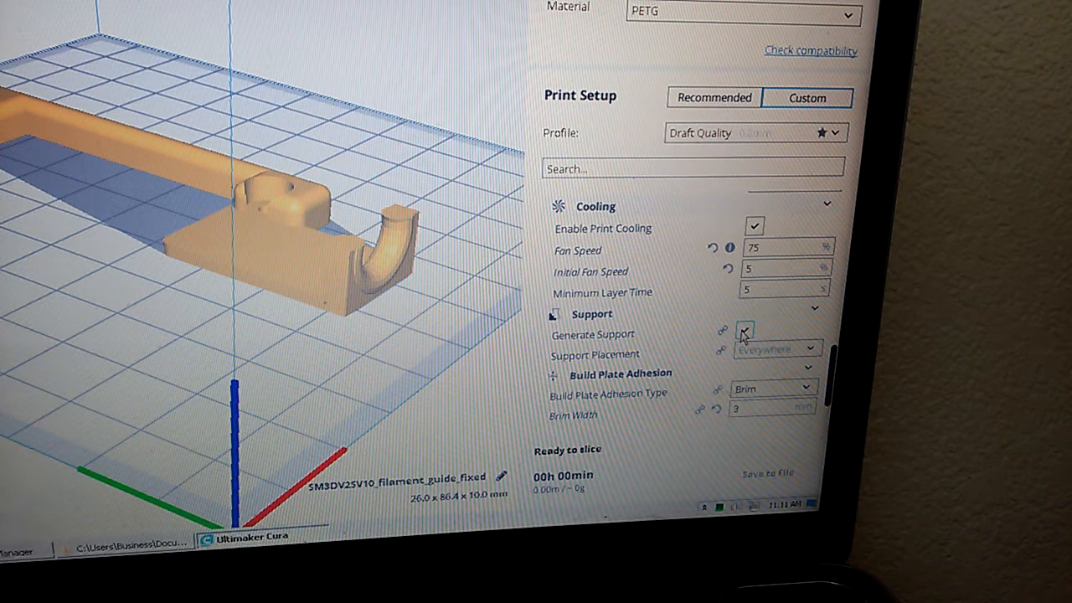
pyautogui.click(744, 330)
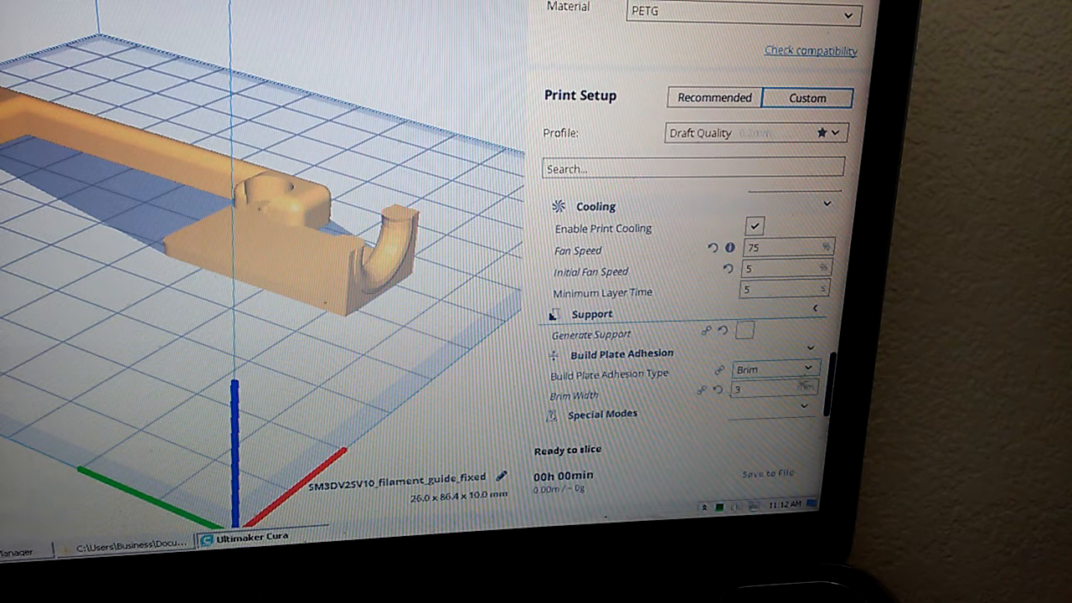
# Change Build Plate Adhesion Type from Brim, via Skirt, to None.
pyautogui.click(593, 313)
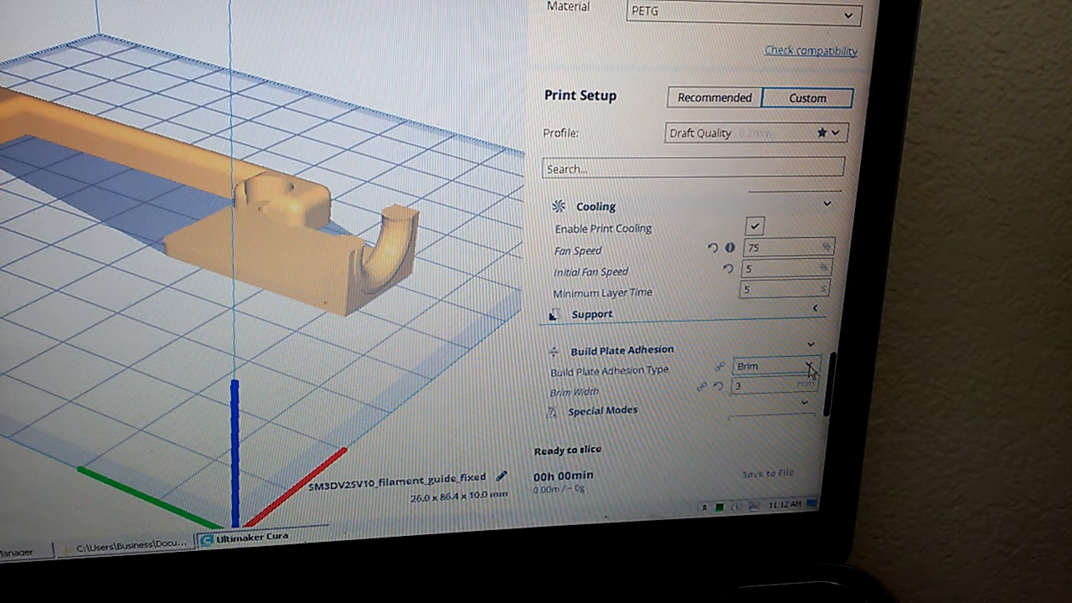
pyautogui.click(807, 365)
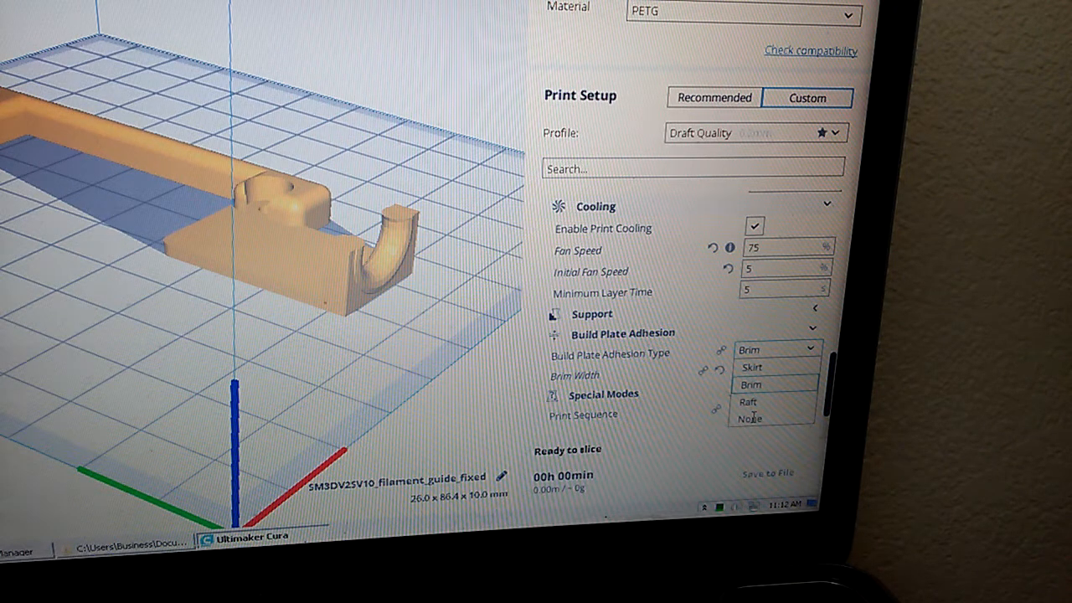
pyautogui.moveTo(751, 419)
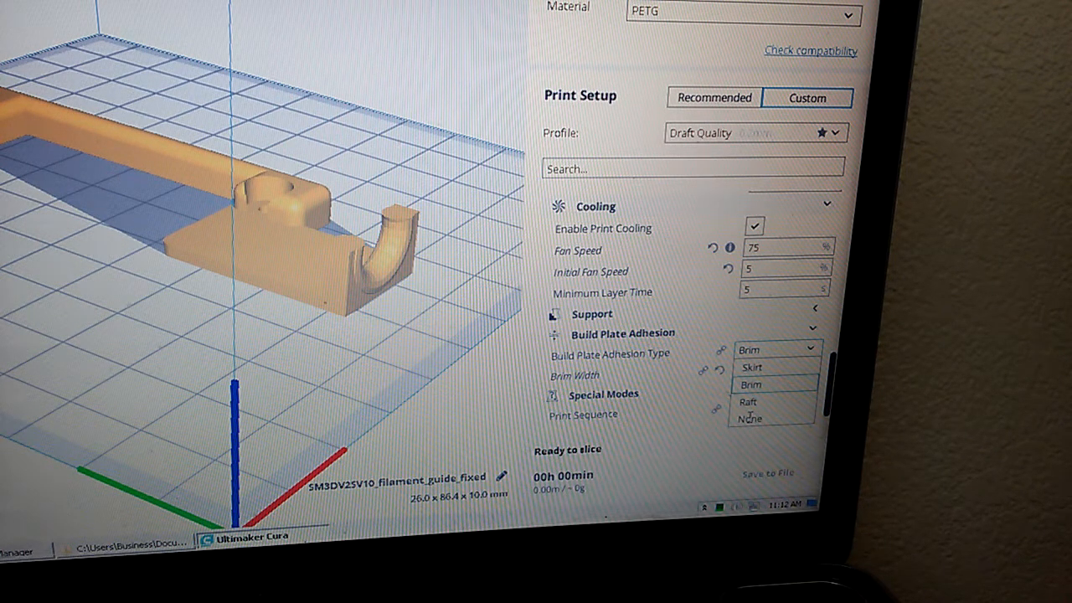
pyautogui.click(750, 367)
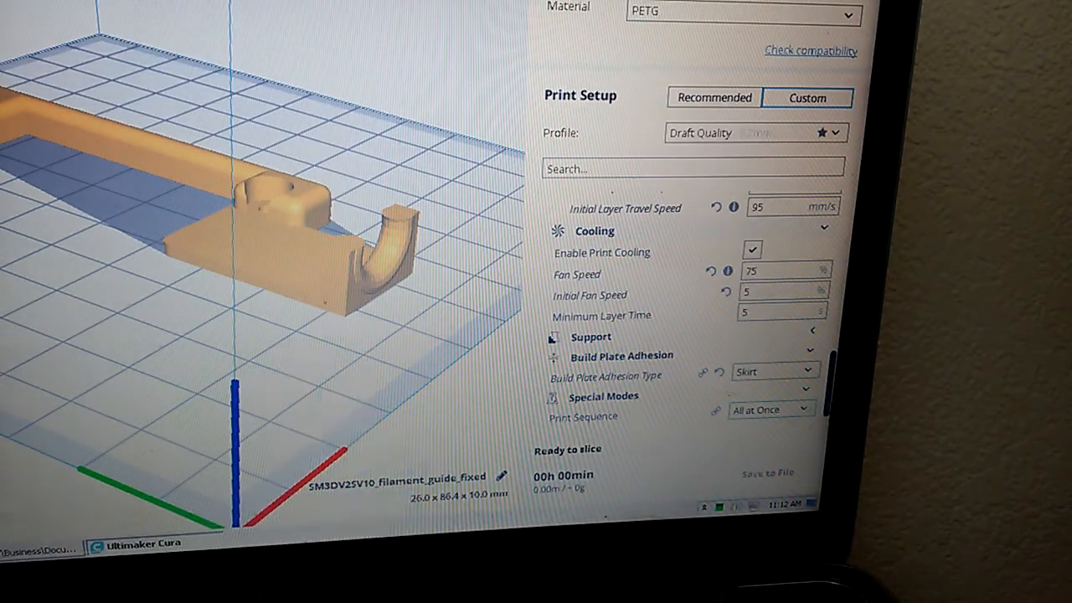
pyautogui.moveTo(582, 415)
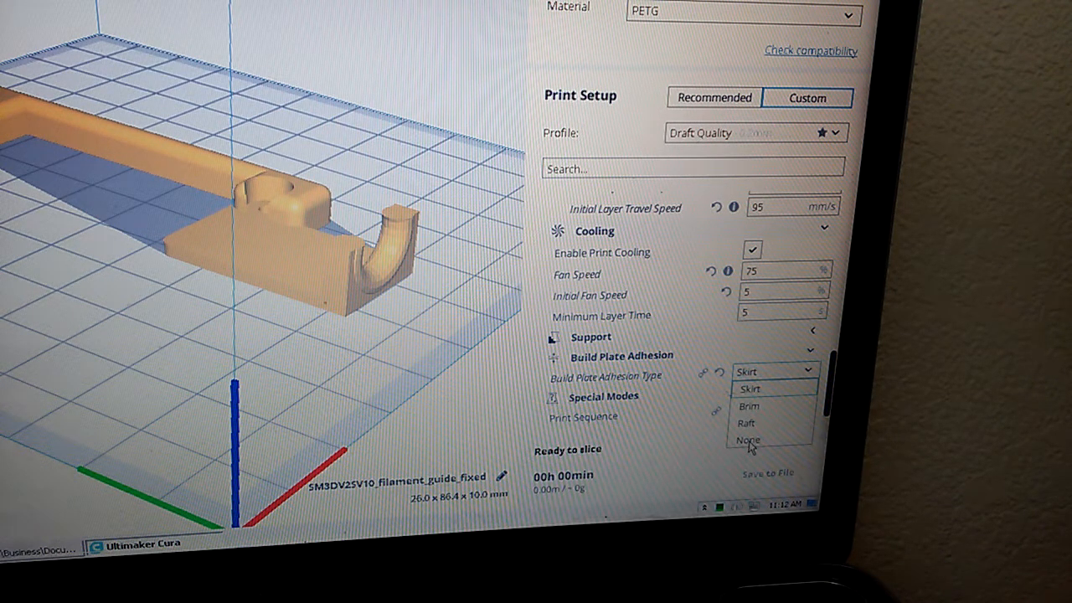
pyautogui.click(747, 439)
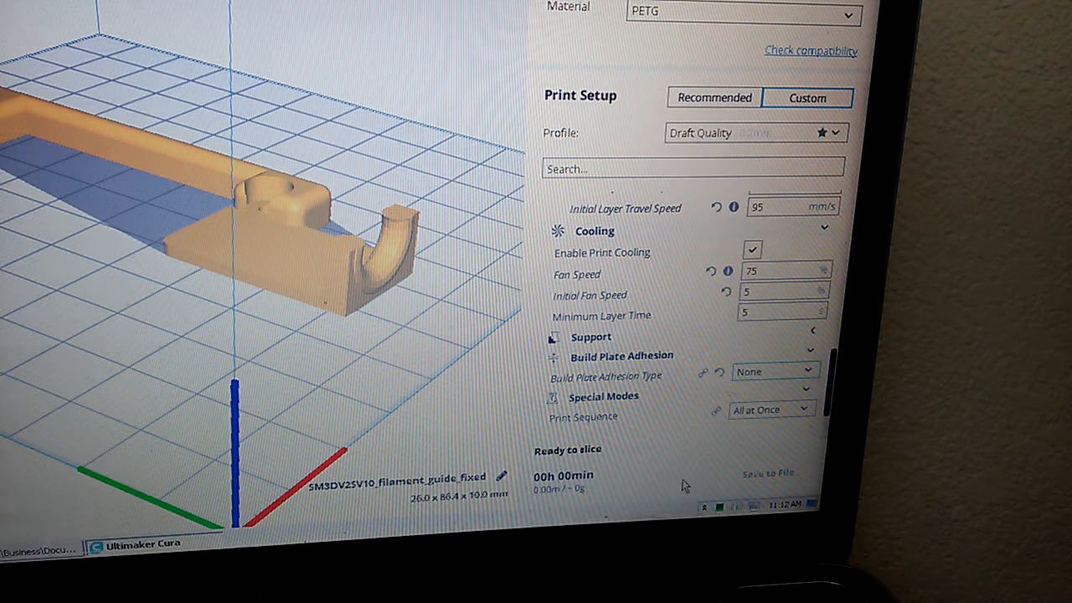
pyautogui.moveTo(554, 455)
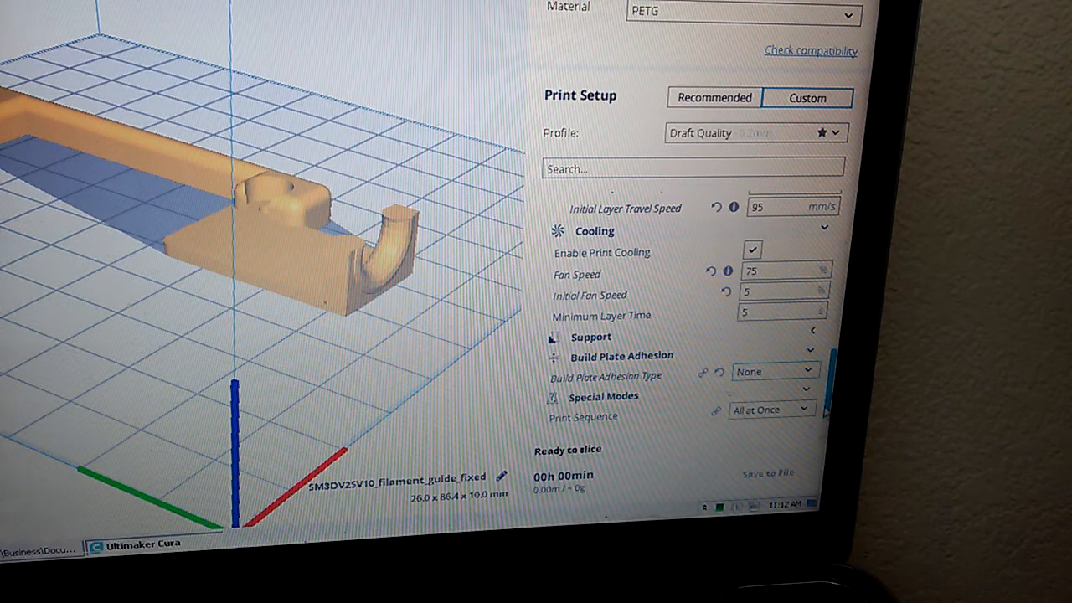
# Slice the filament guide, getting a 24-minute estimate using 0.32 m of filament.
pyautogui.scroll(3)
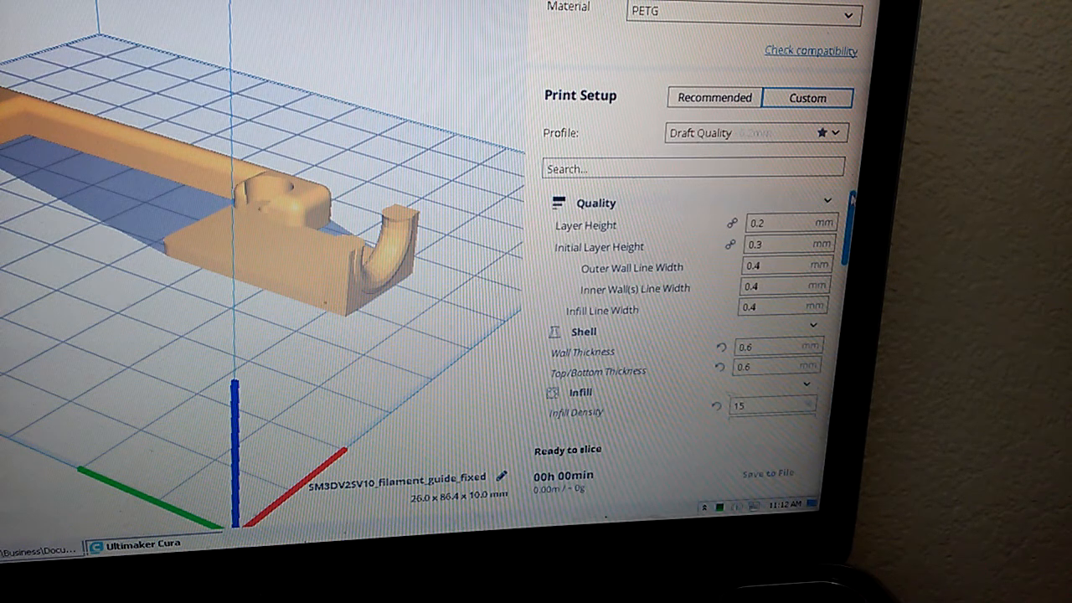
pyautogui.scroll(-3)
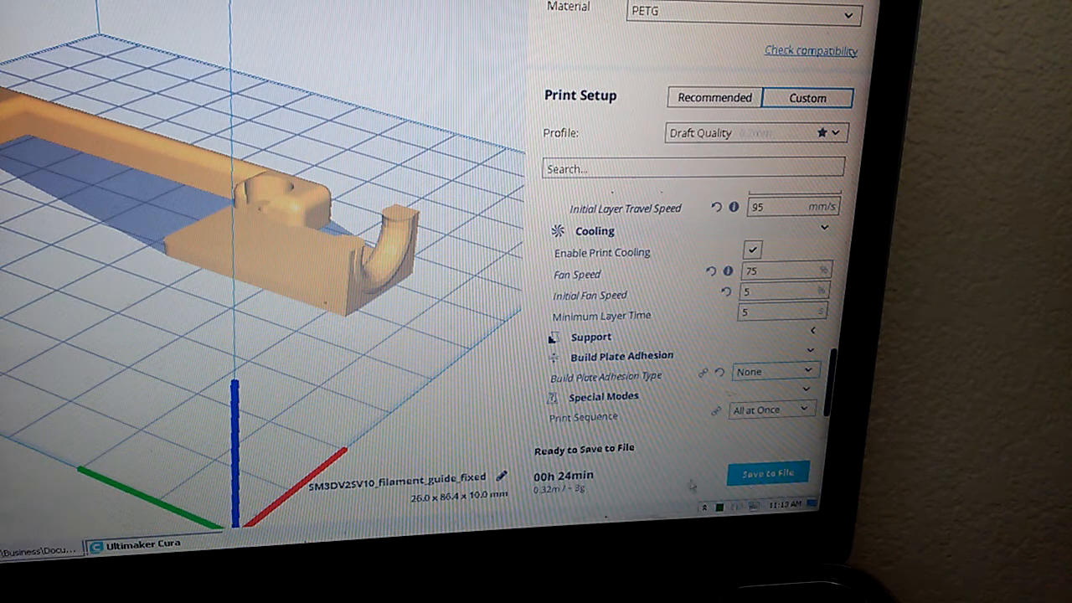
pyautogui.moveTo(767, 472)
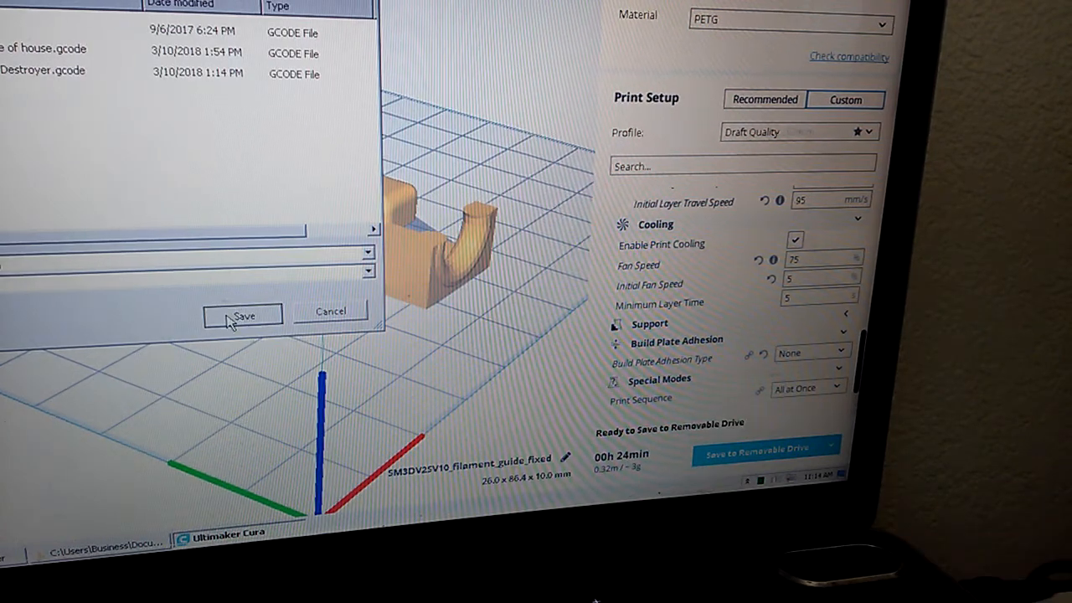
# Save filament_guide_fixed.gcode to the removable drive.
pyautogui.click(243, 315)
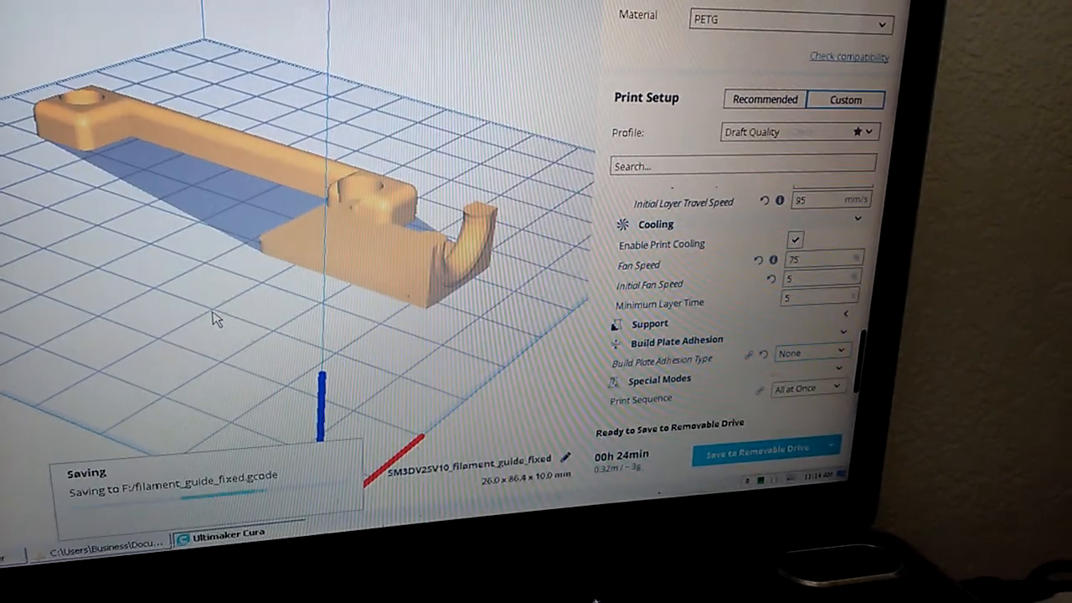